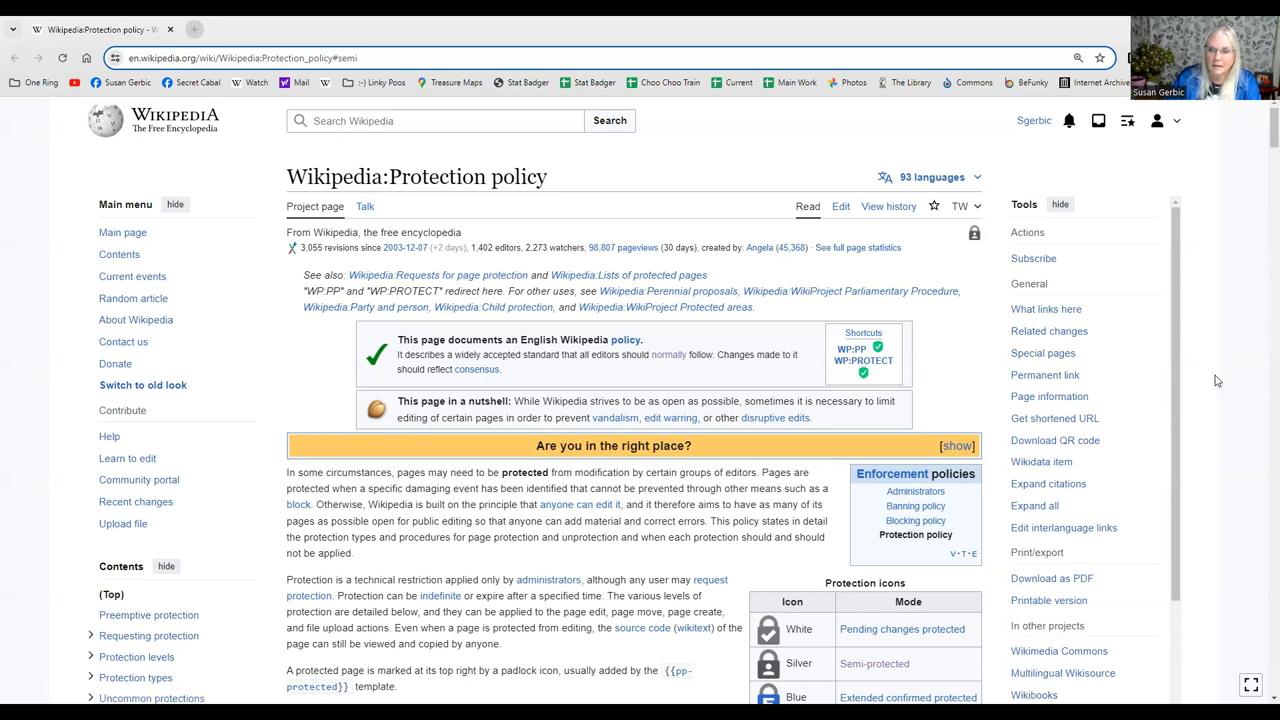
pyautogui.scroll(-3)
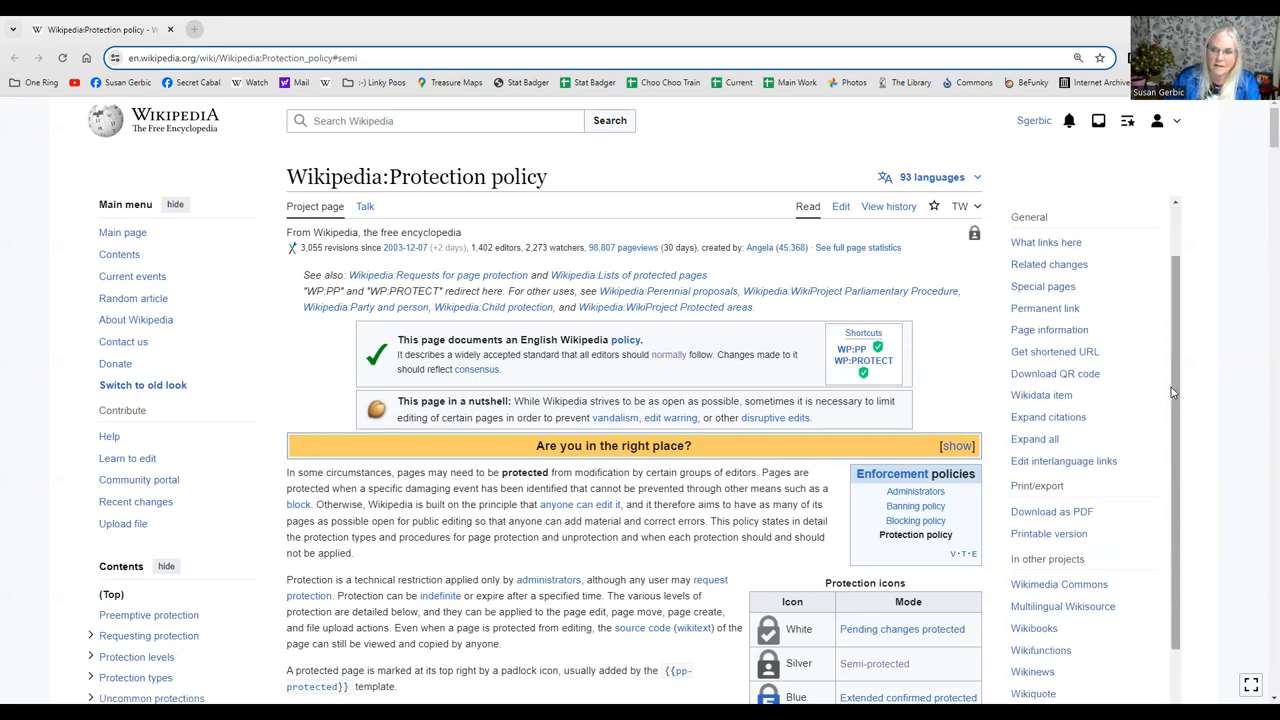
pyautogui.scroll(-3)
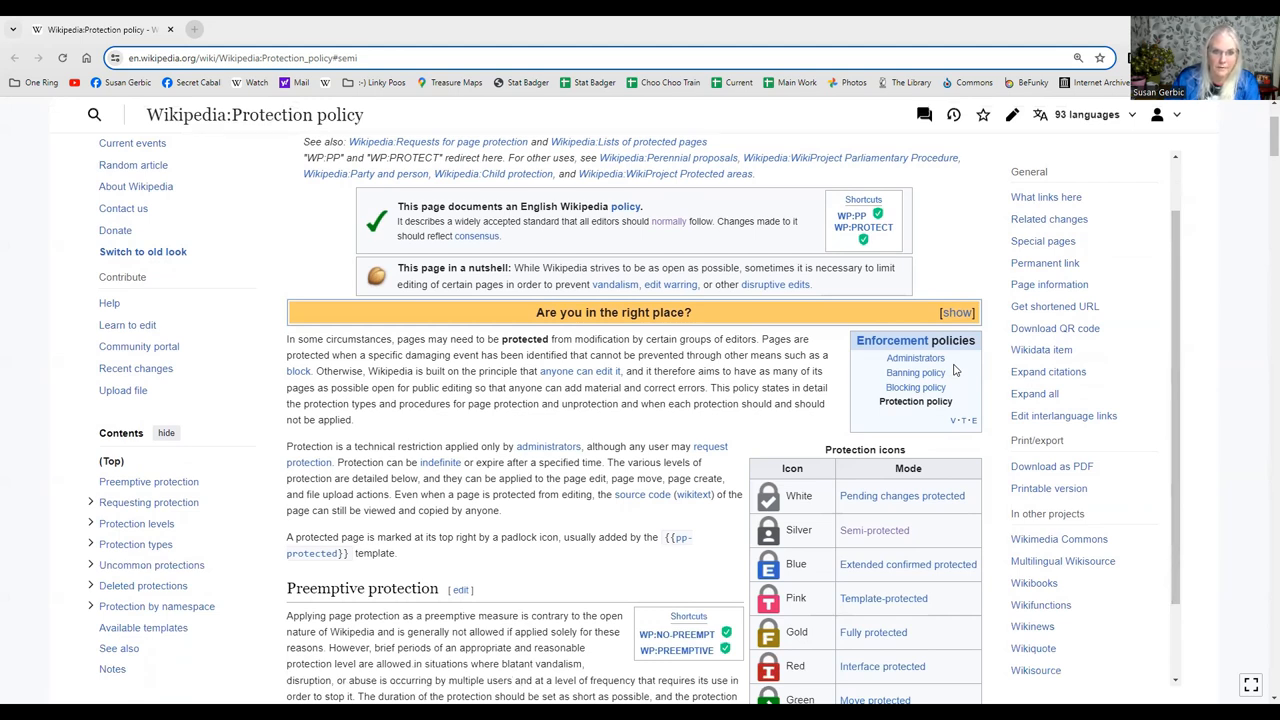
pyautogui.moveTo(408, 344)
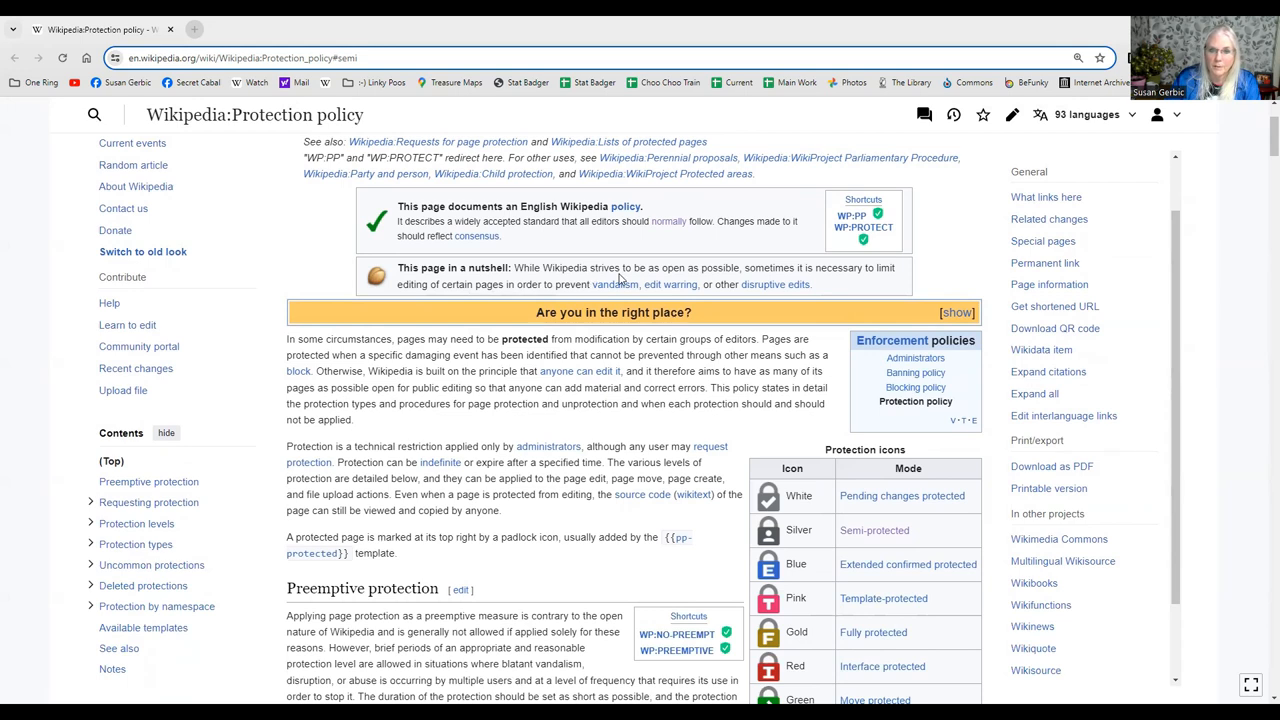
pyautogui.moveTo(830, 288)
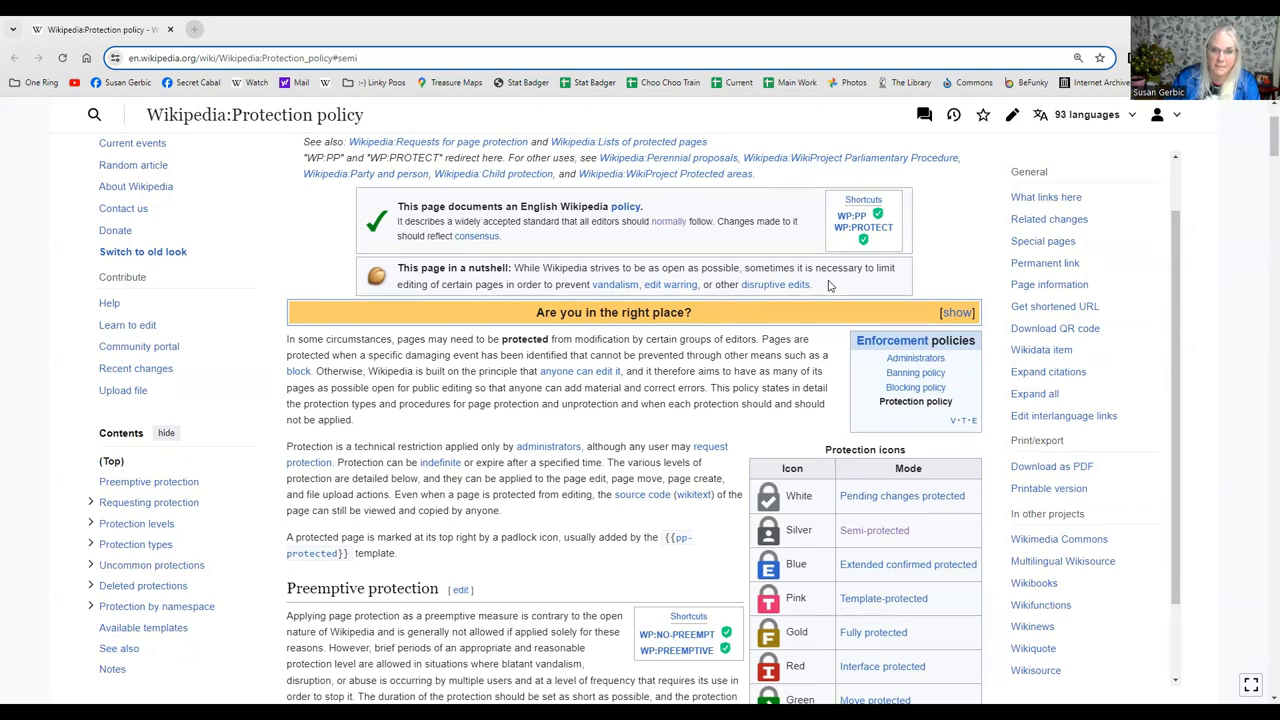
pyautogui.moveTo(830, 288)
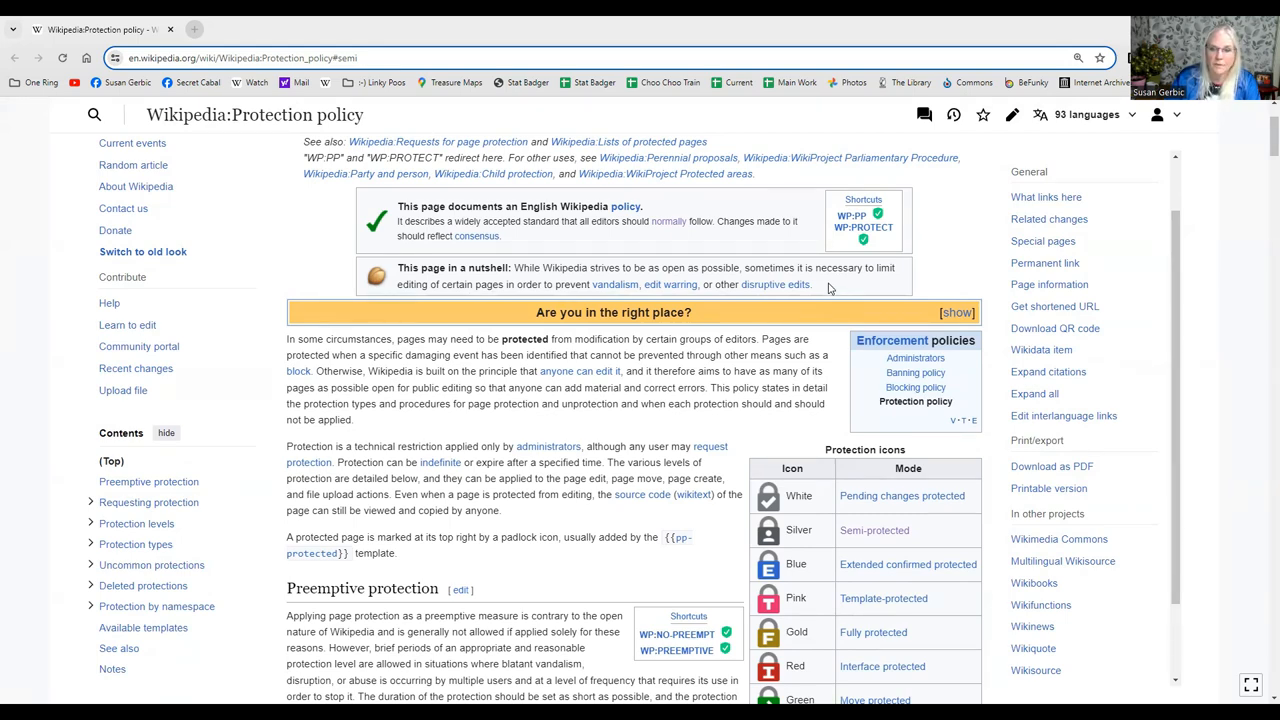
pyautogui.scroll(-3)
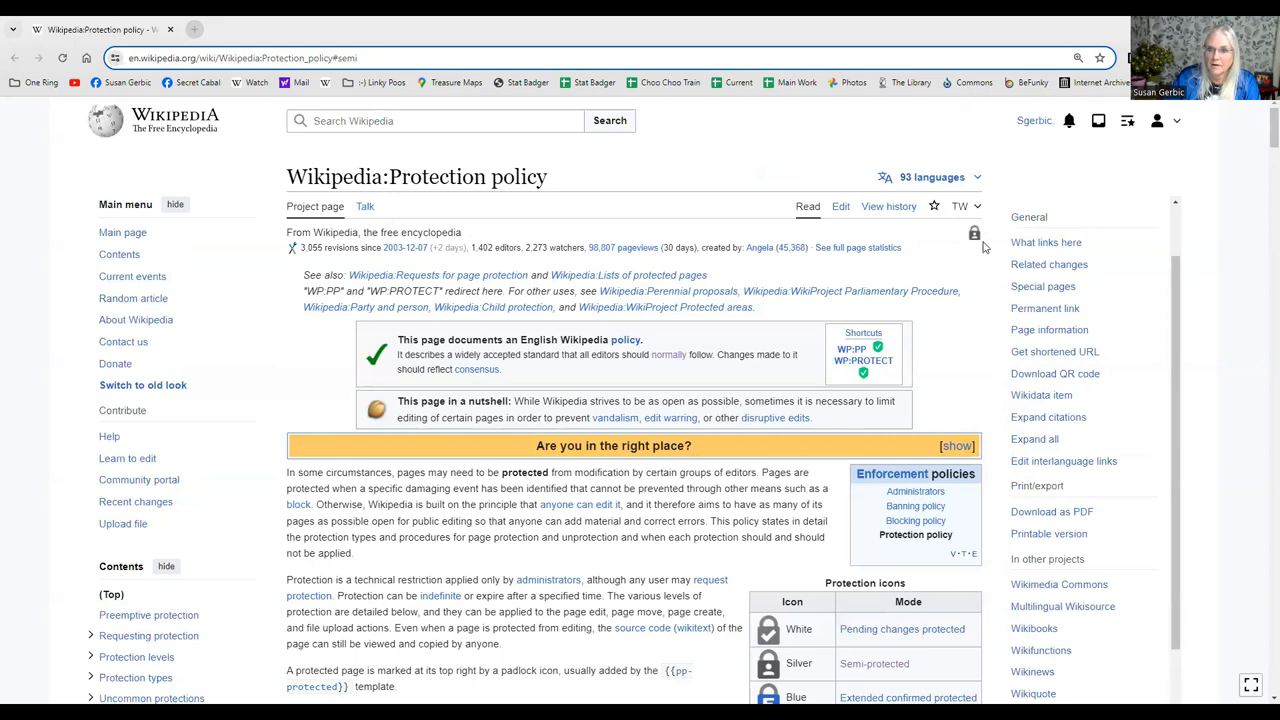
pyautogui.moveTo(984, 246)
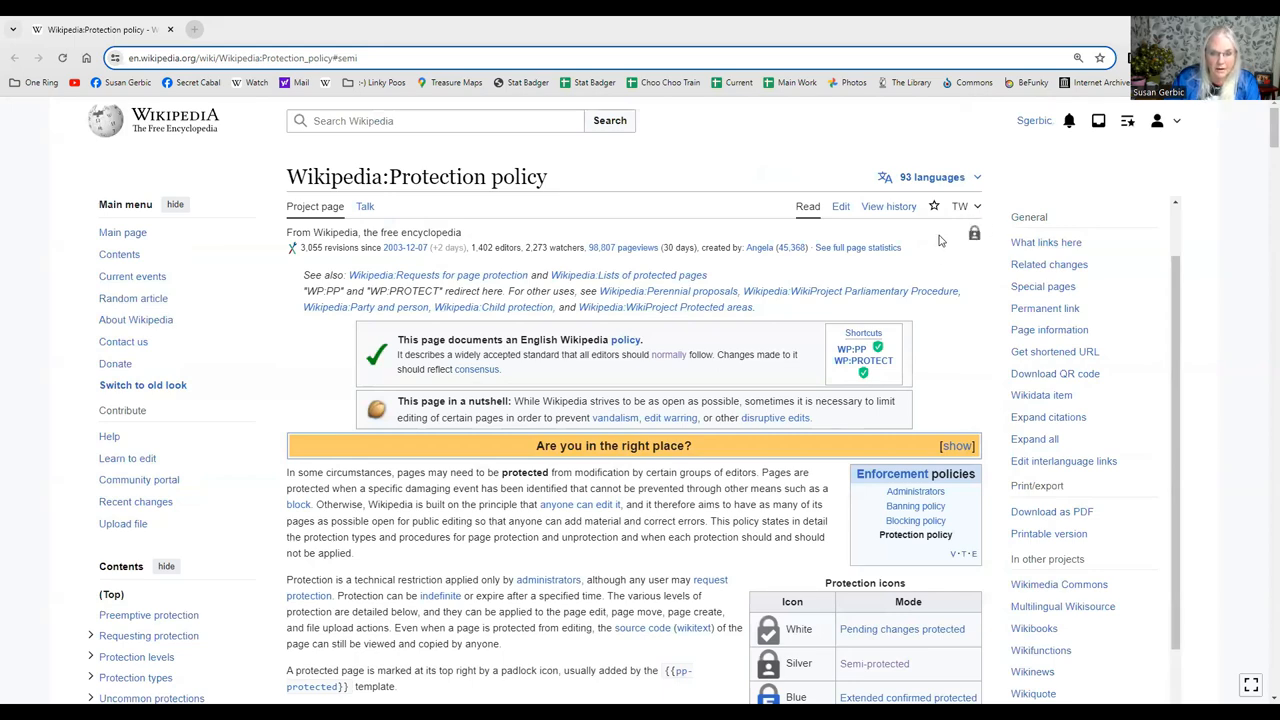
pyautogui.scroll(-3)
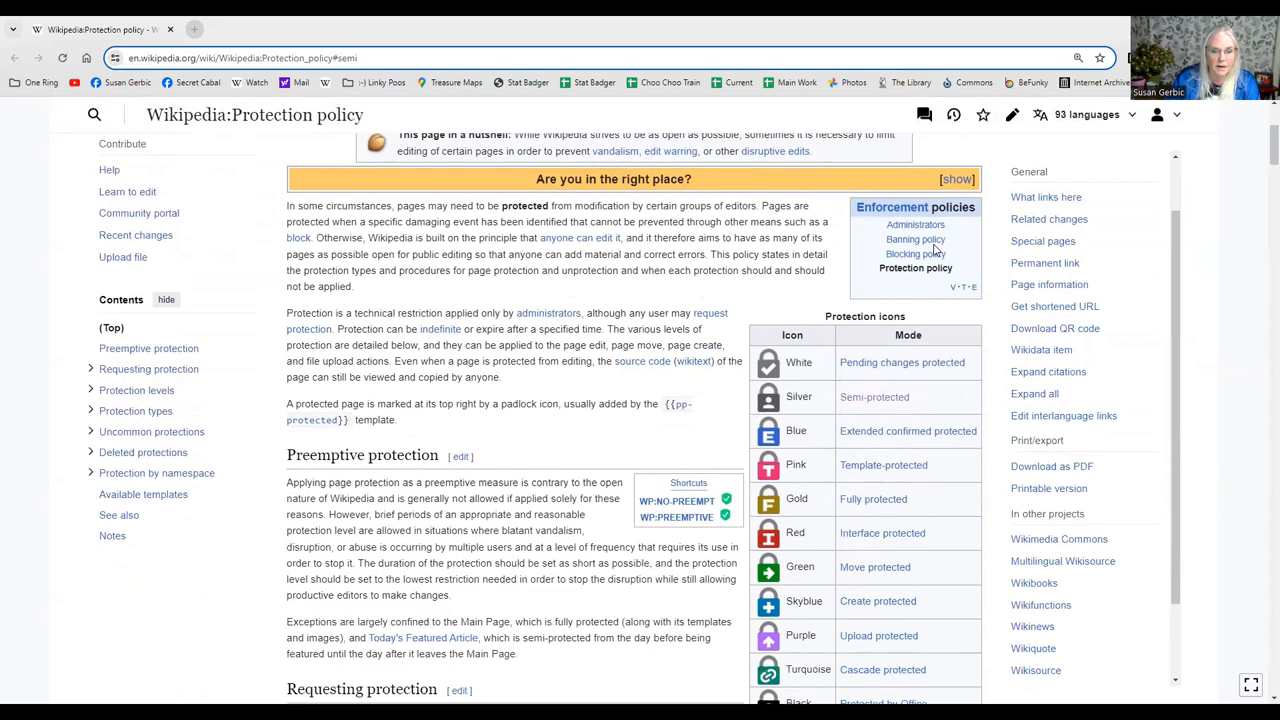
pyautogui.scroll(-3)
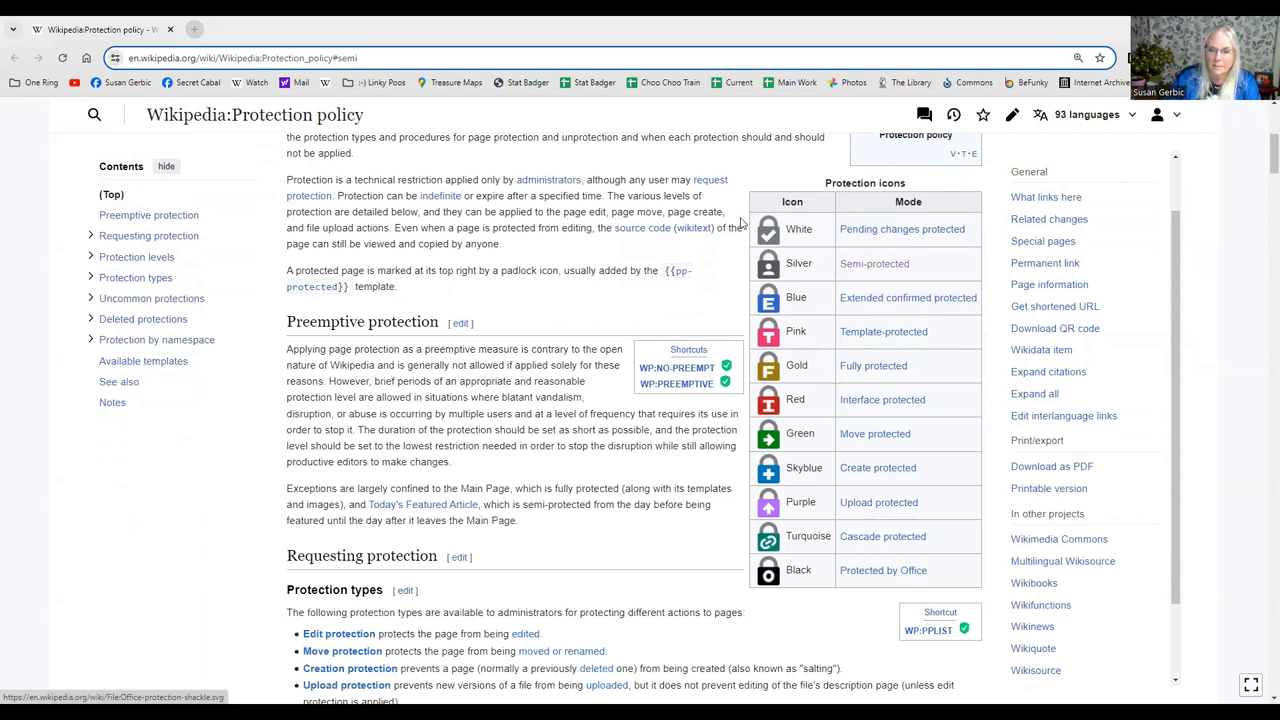
pyautogui.moveTo(948, 362)
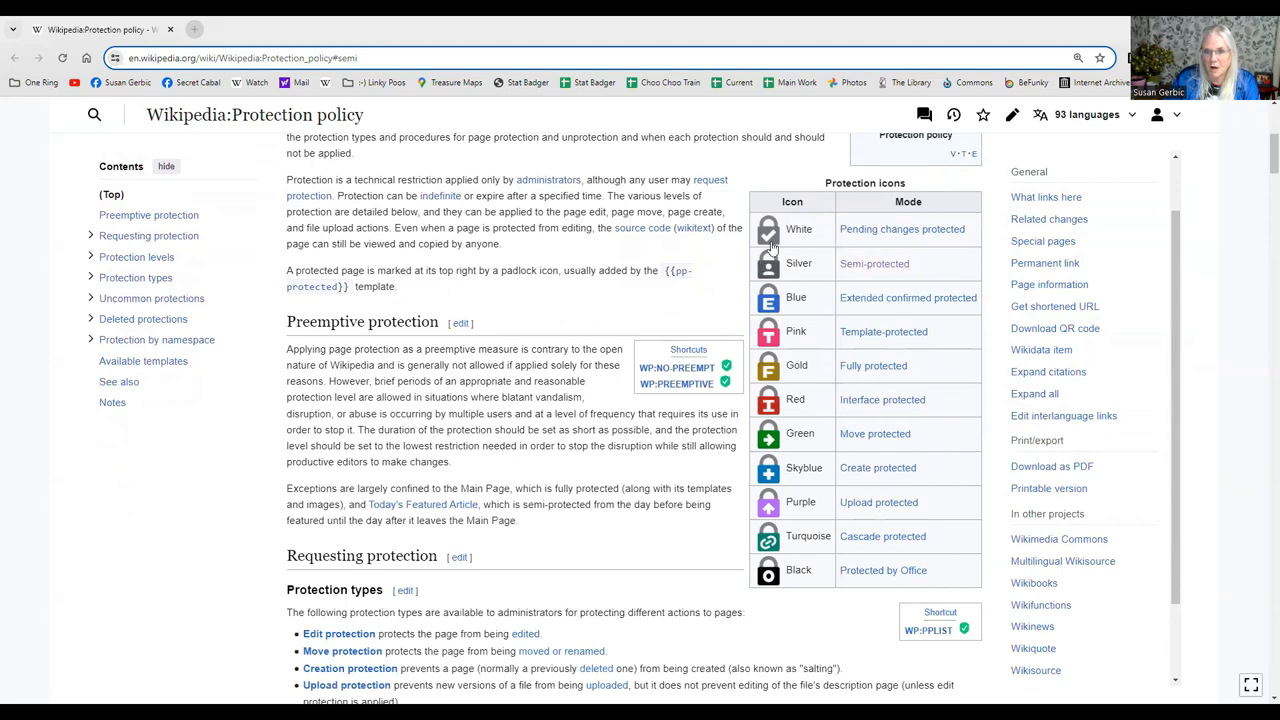
pyautogui.moveTo(822, 454)
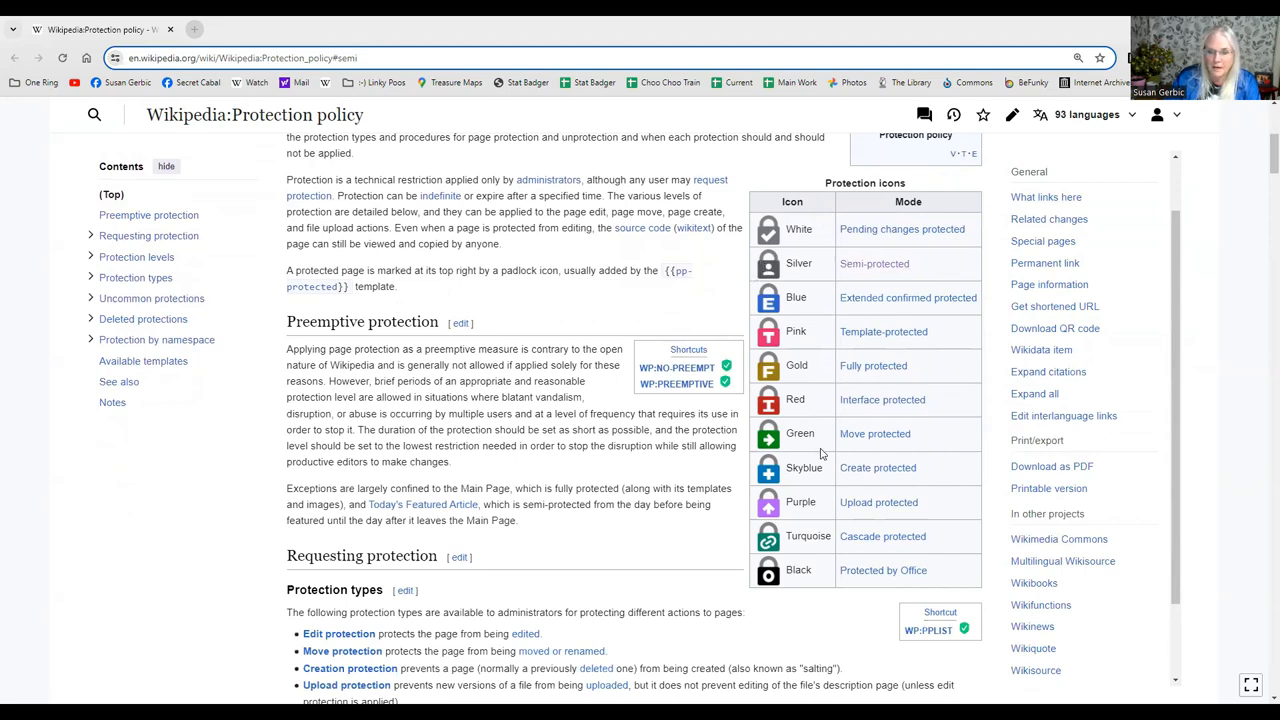
pyautogui.scroll(-3)
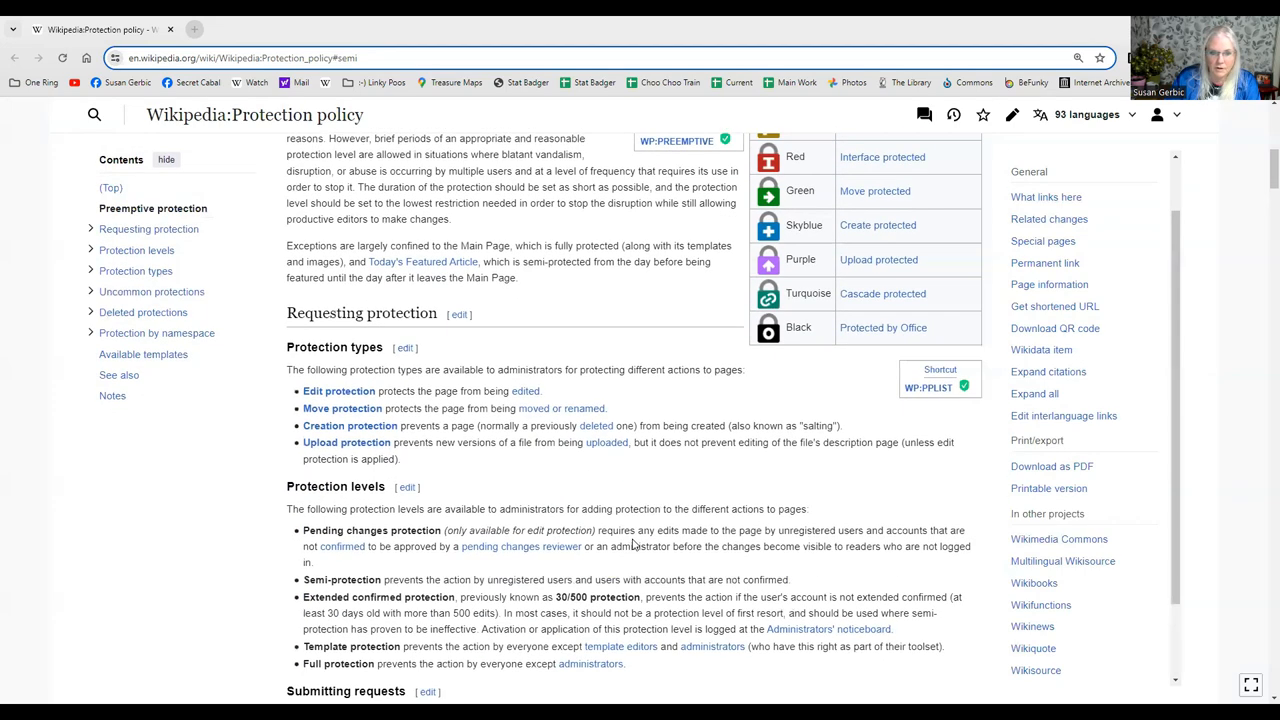
pyautogui.scroll(-3)
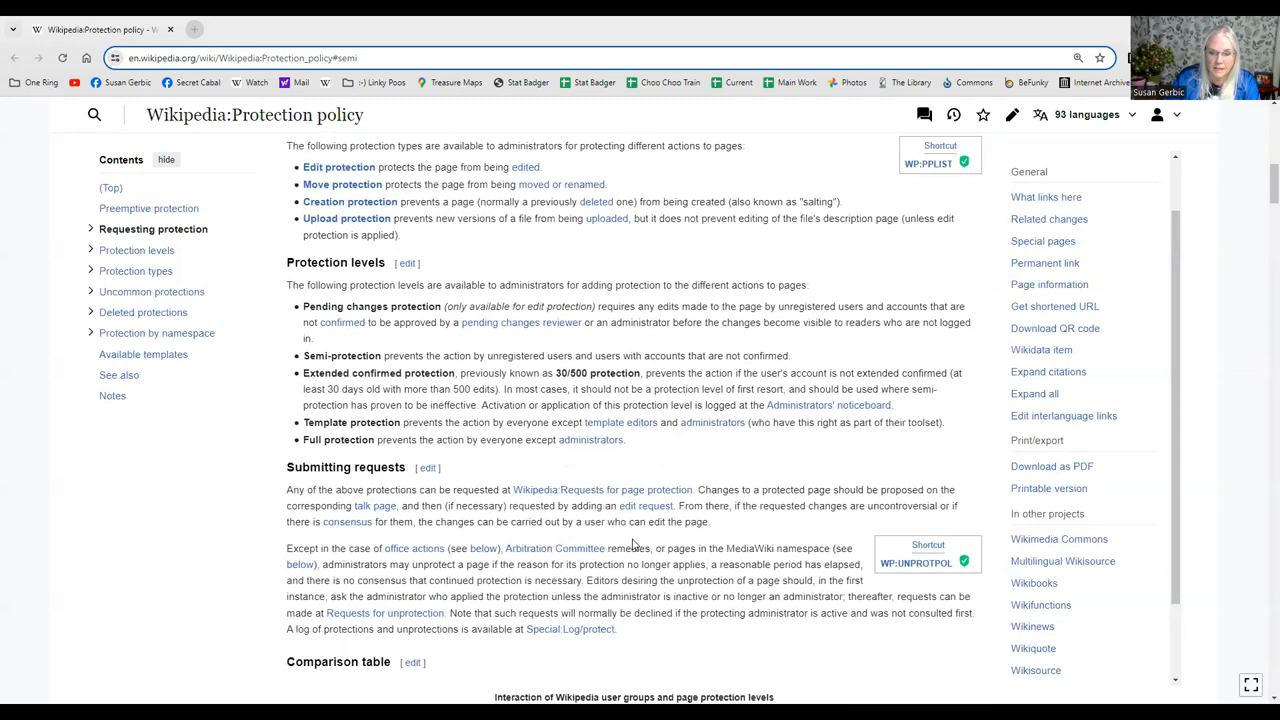
pyautogui.scroll(-3)
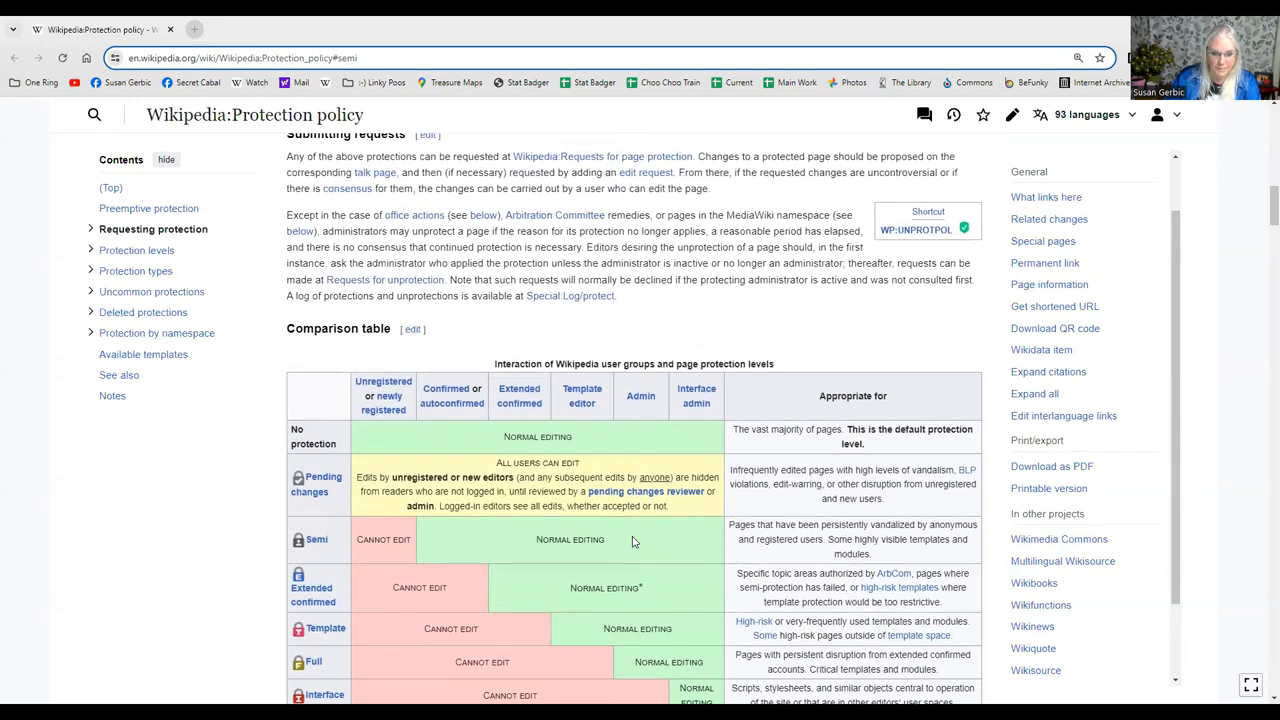
pyautogui.scroll(-3)
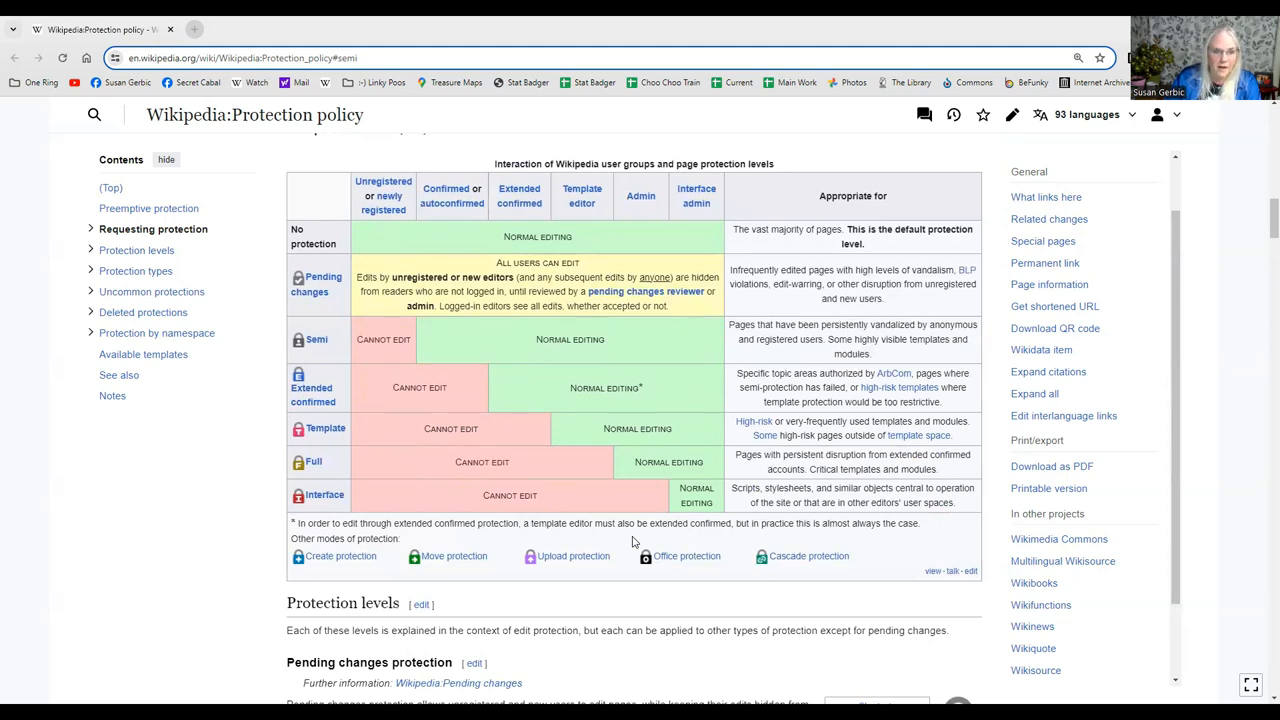
pyautogui.moveTo(250, 170)
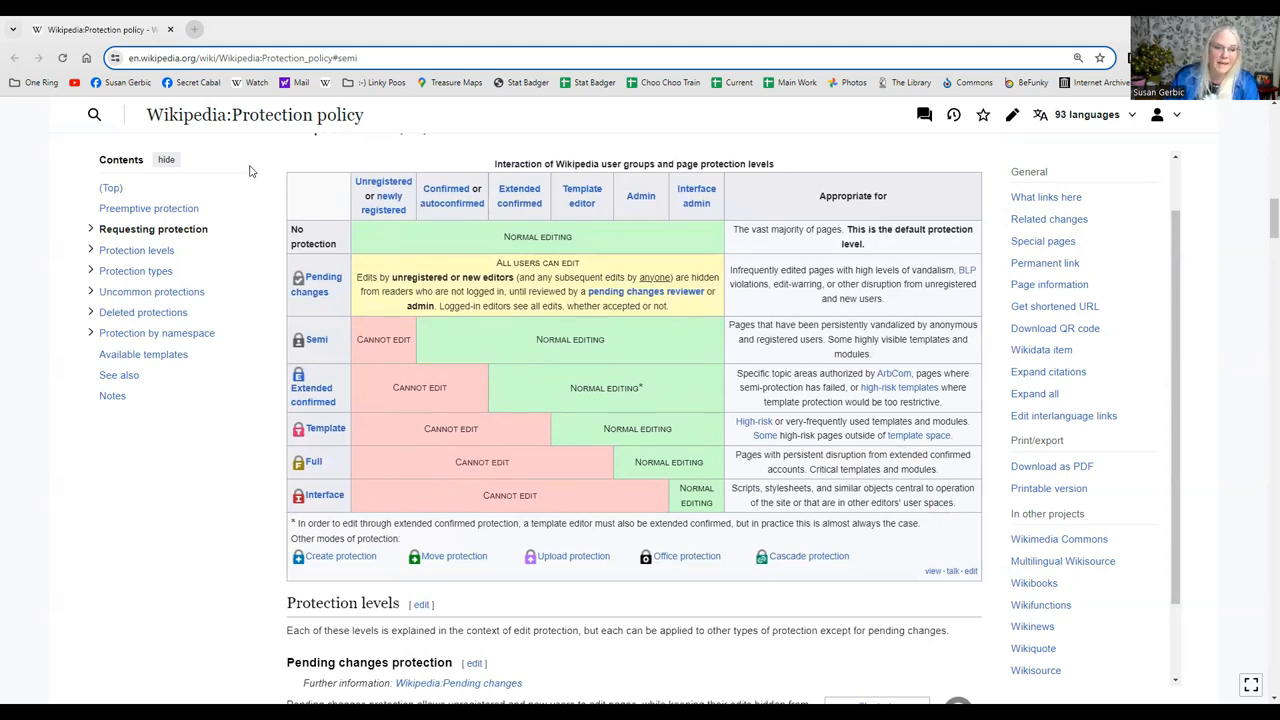
pyautogui.moveTo(258, 212)
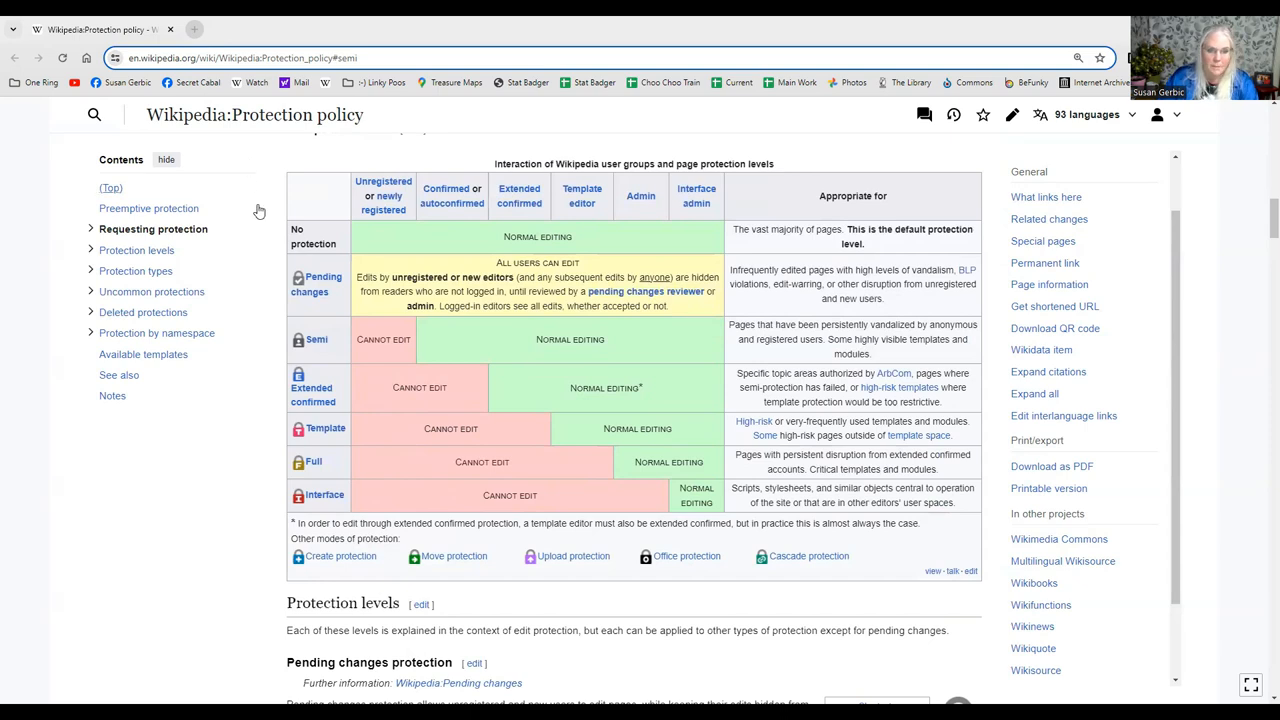
pyautogui.moveTo(340, 486)
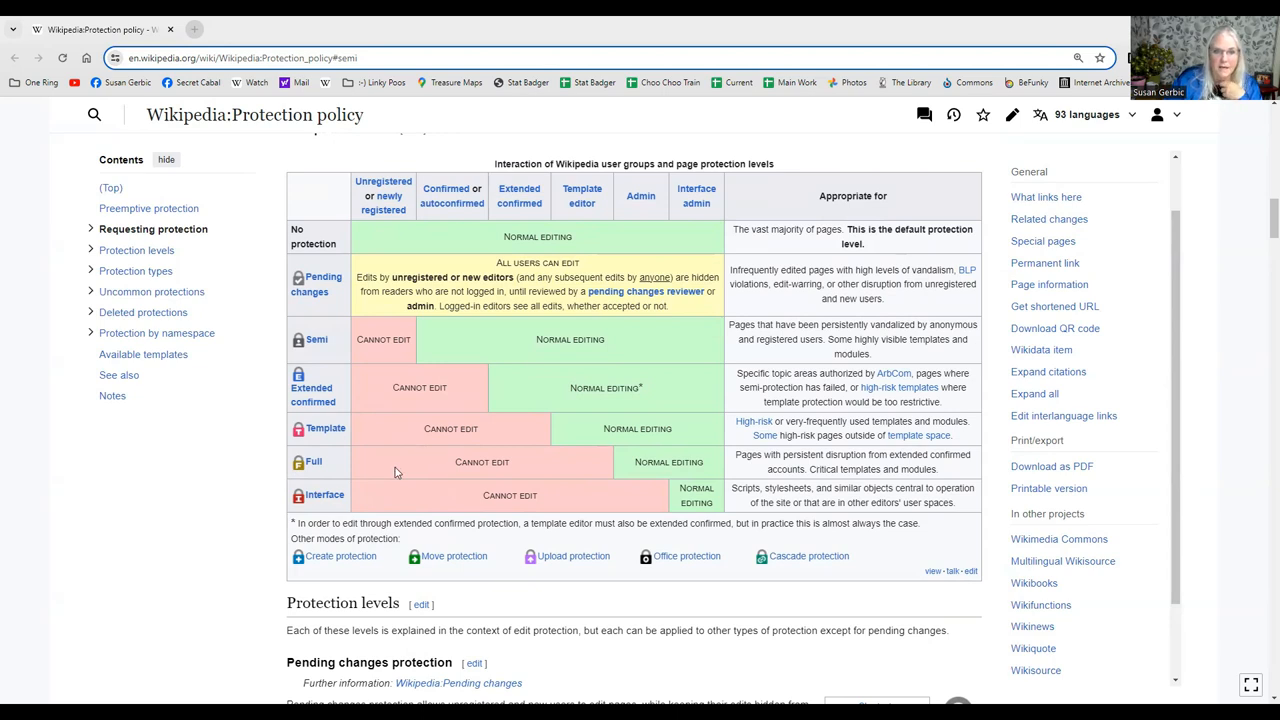
pyautogui.moveTo(384, 238)
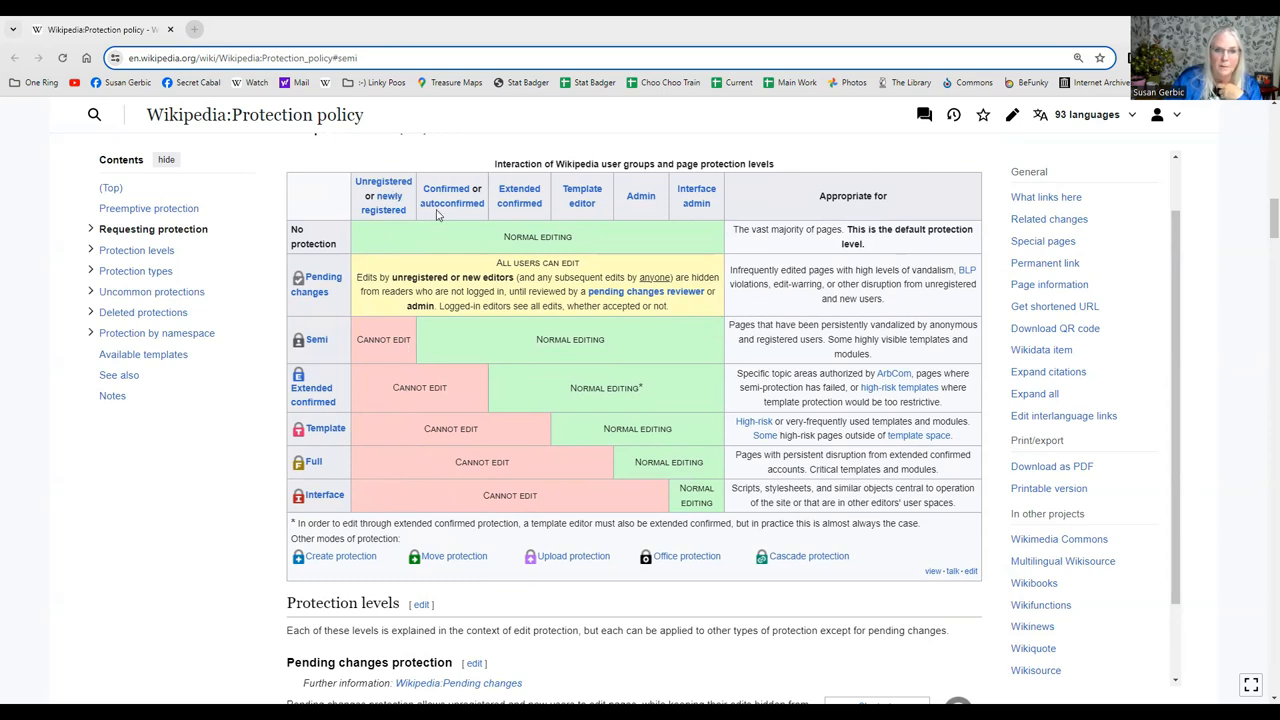
pyautogui.moveTo(452, 218)
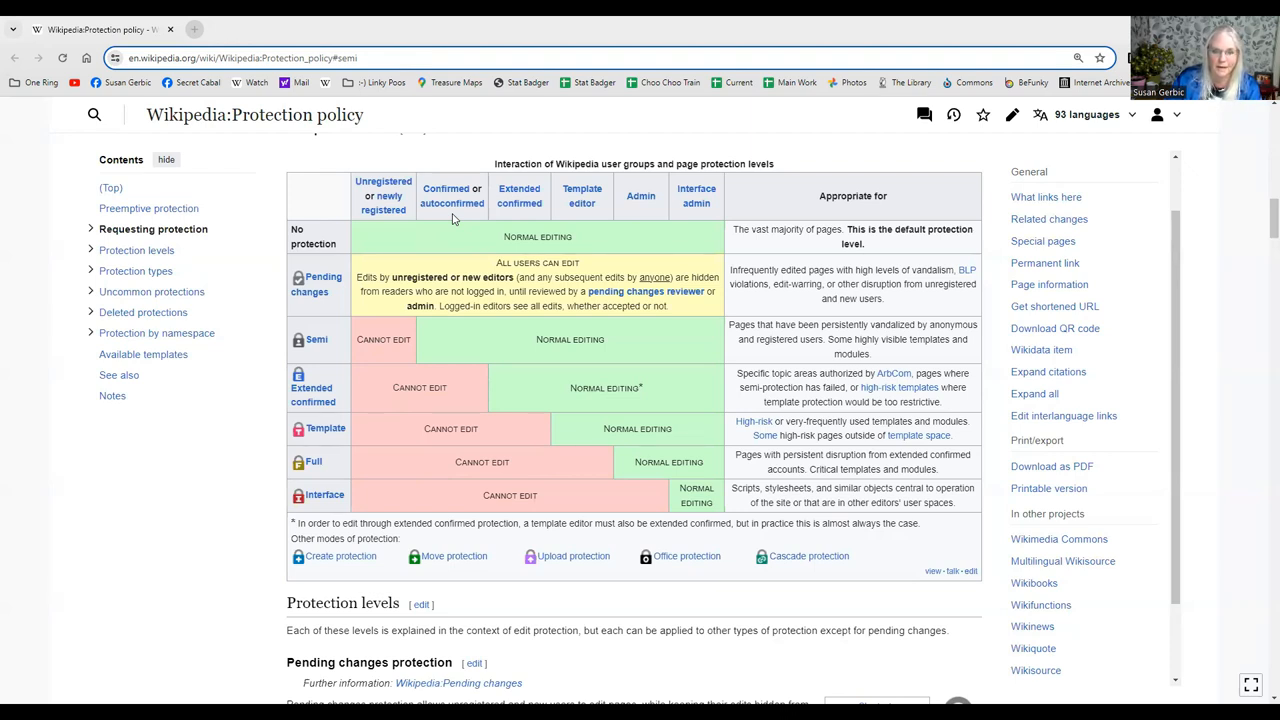
pyautogui.moveTo(518, 218)
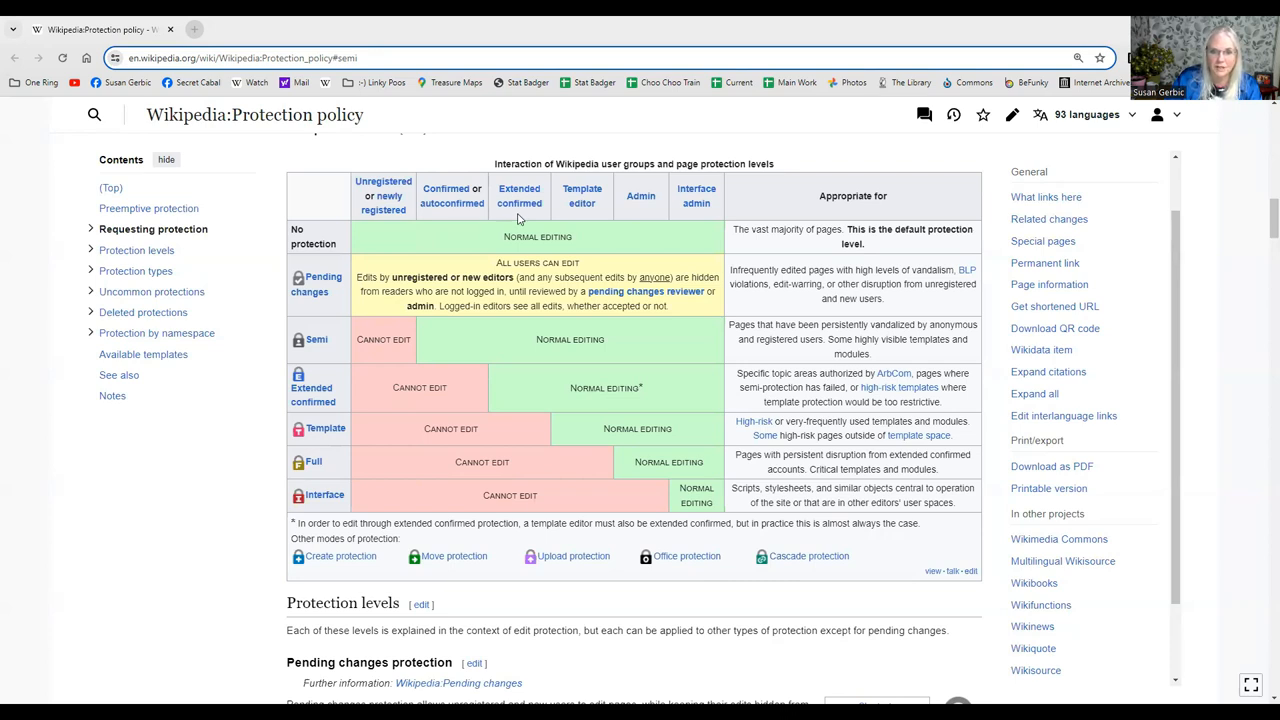
pyautogui.moveTo(584, 218)
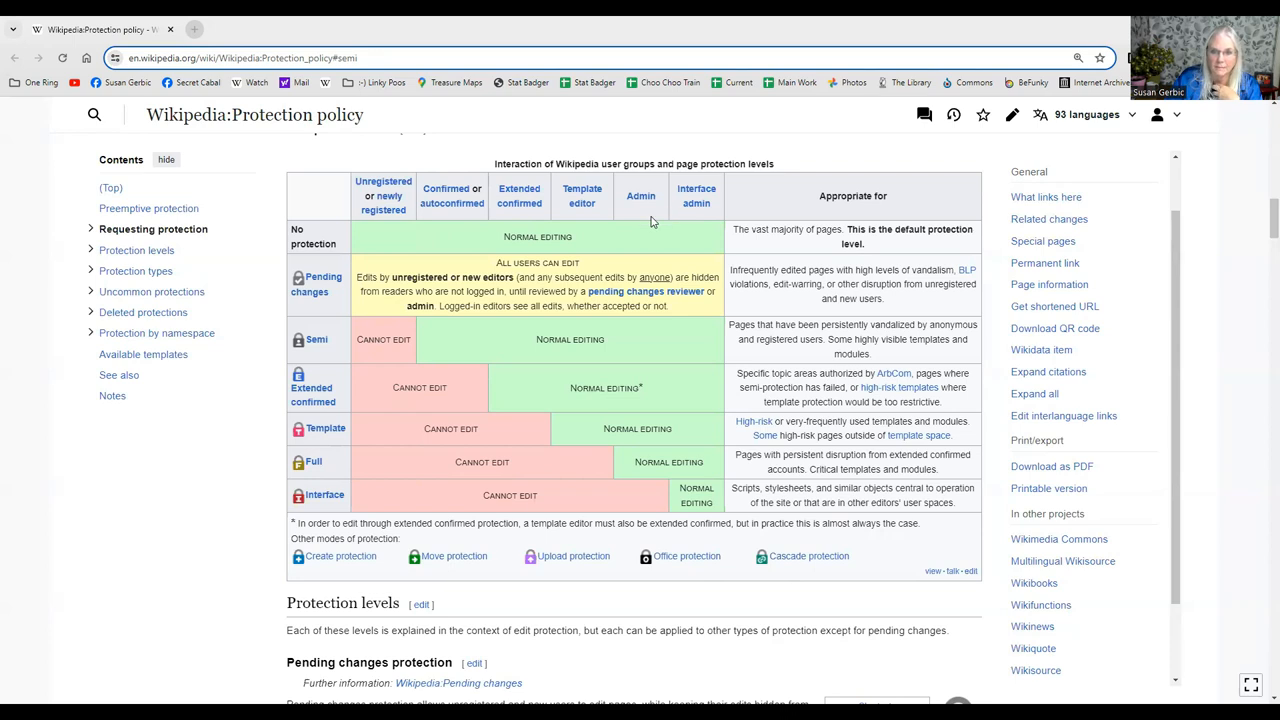
pyautogui.moveTo(718, 220)
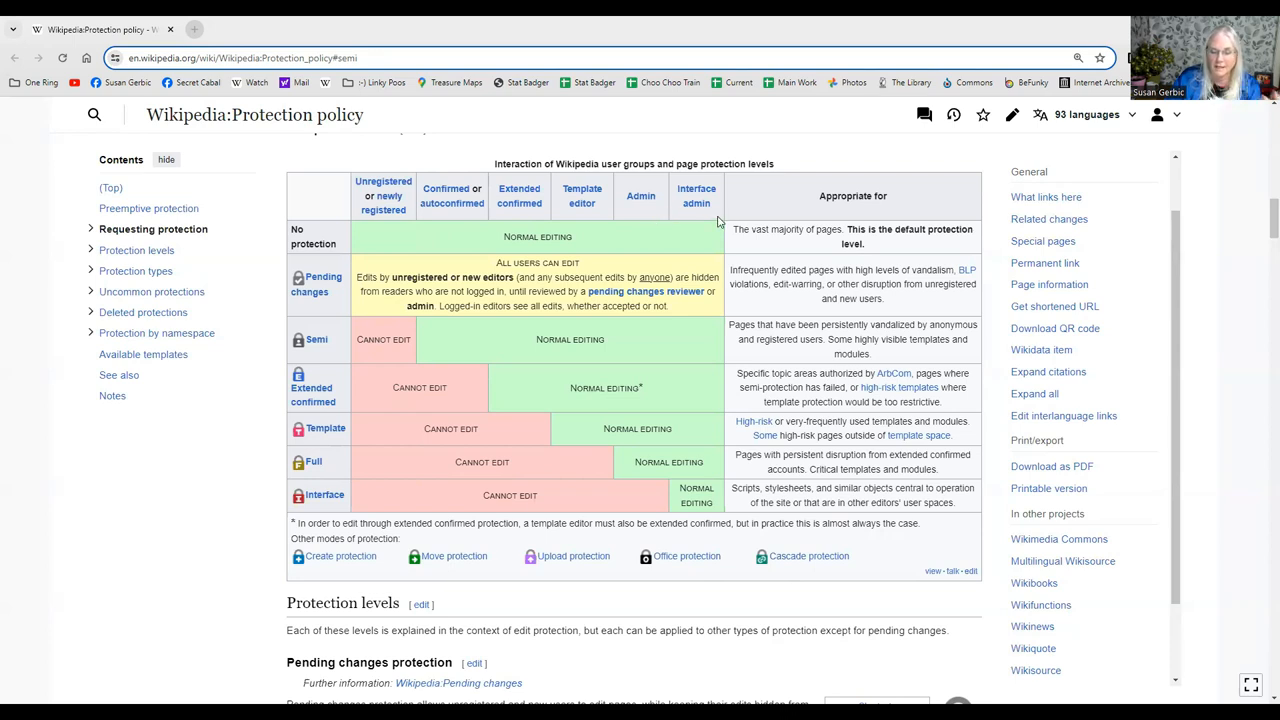
pyautogui.moveTo(688, 450)
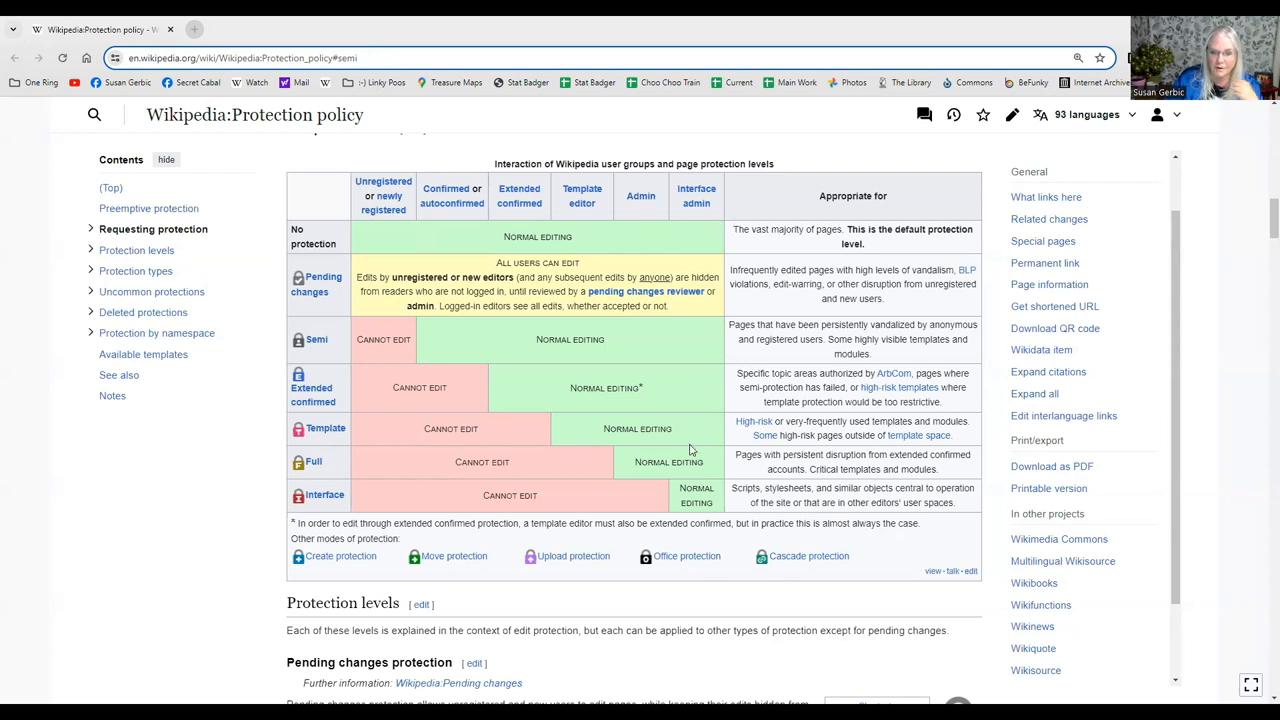
pyautogui.moveTo(398, 470)
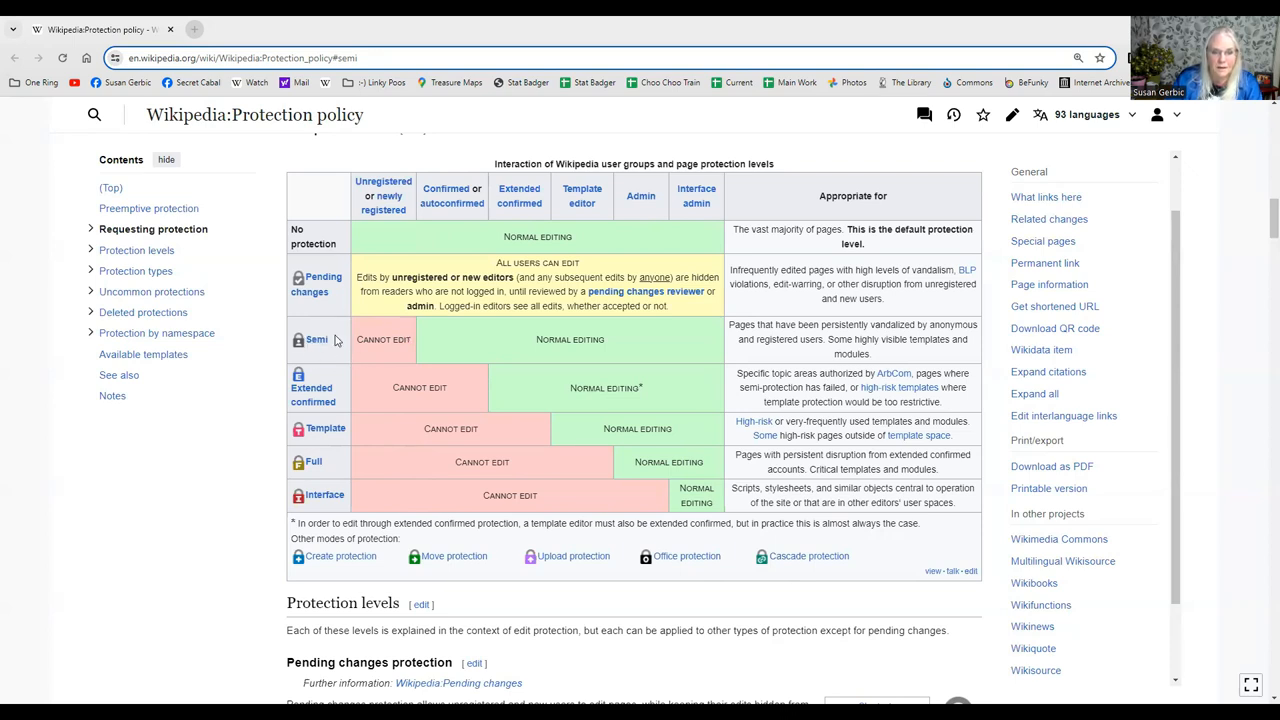
pyautogui.moveTo(416, 358)
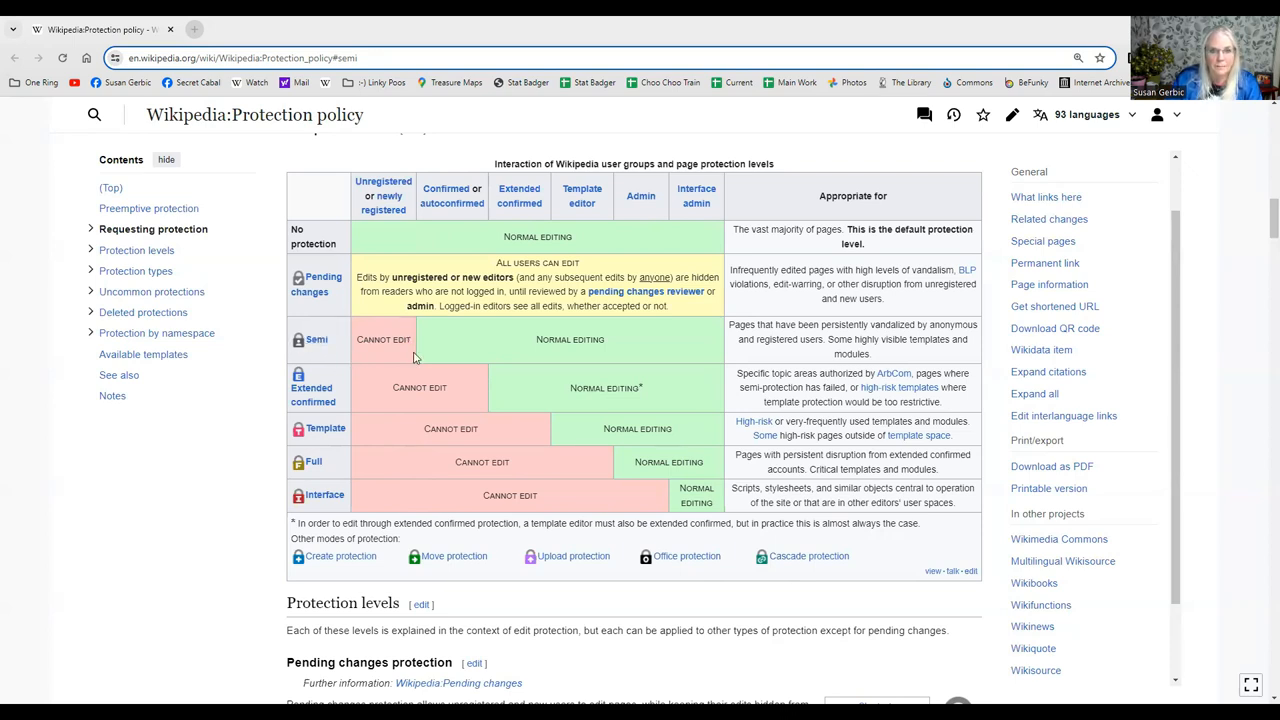
pyautogui.moveTo(448, 358)
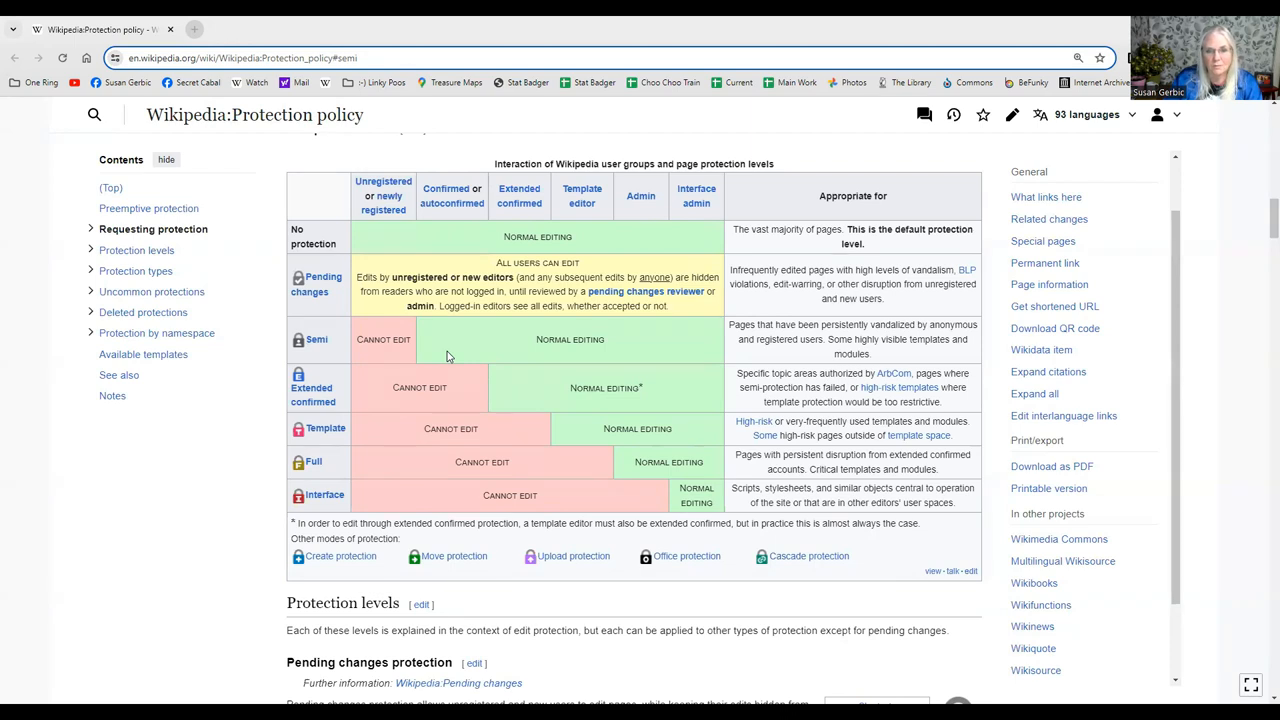
pyautogui.moveTo(848, 356)
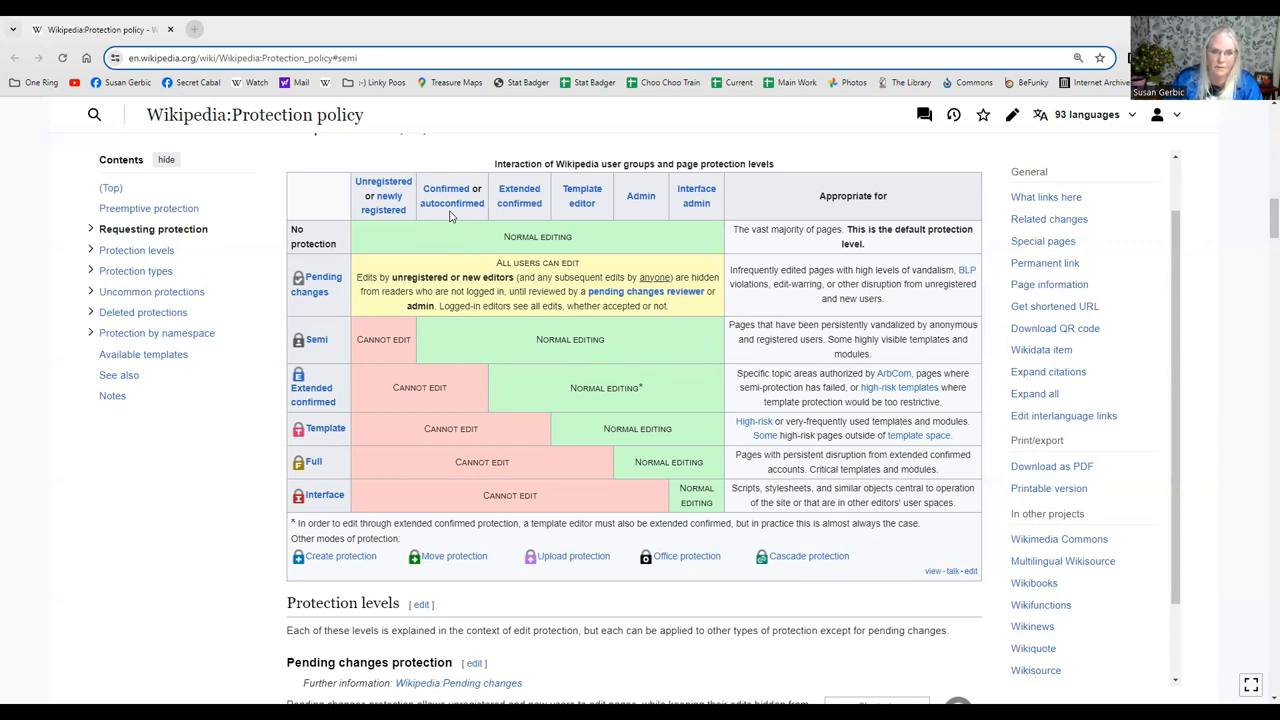
pyautogui.moveTo(438, 348)
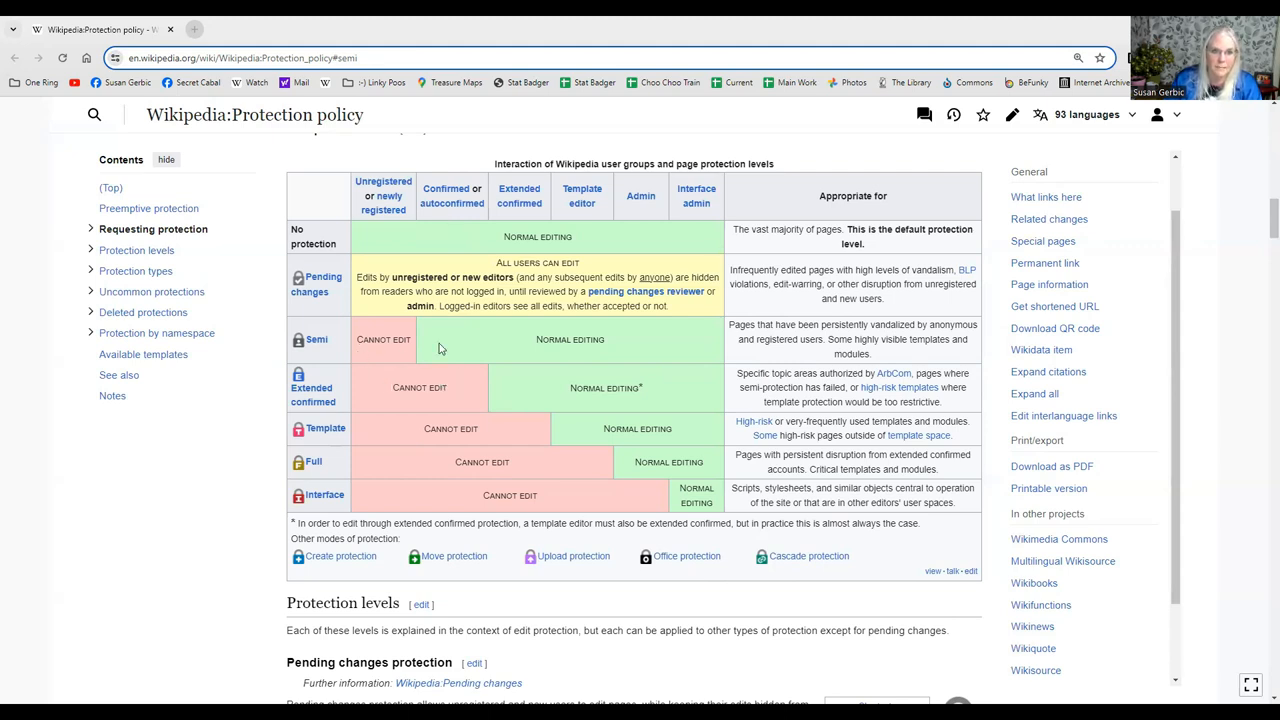
pyautogui.moveTo(490, 430)
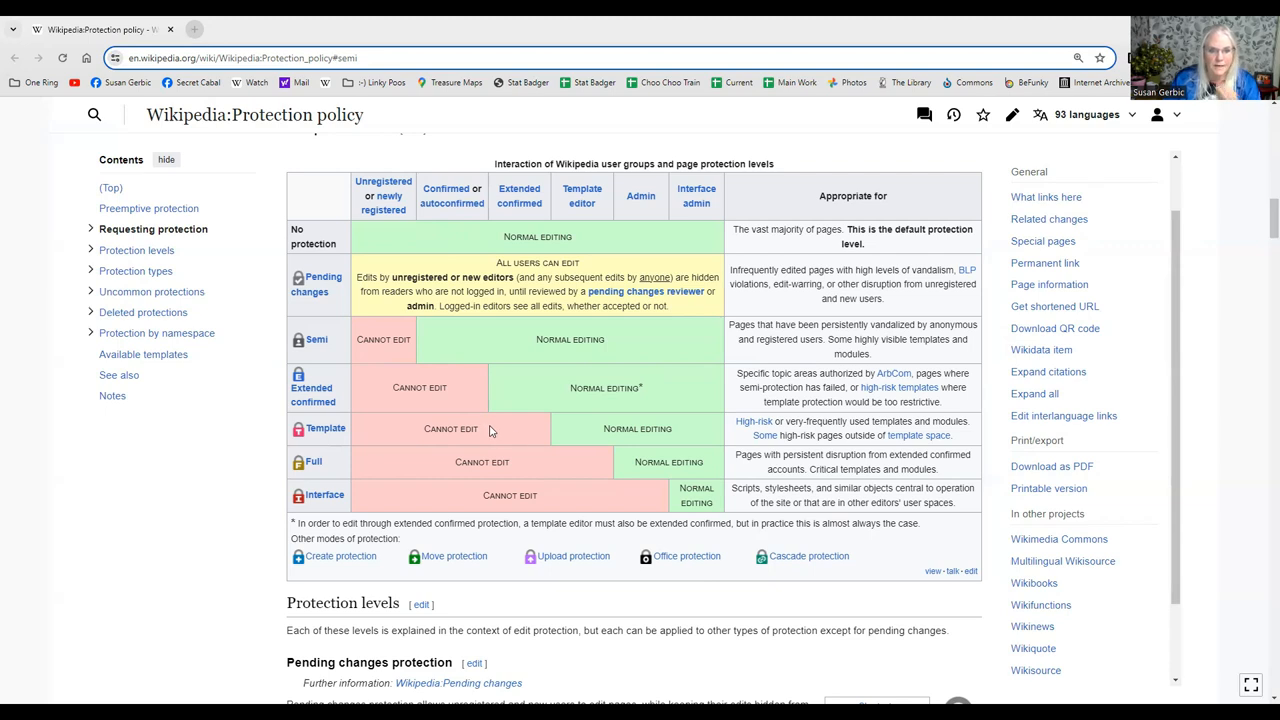
pyautogui.moveTo(510, 472)
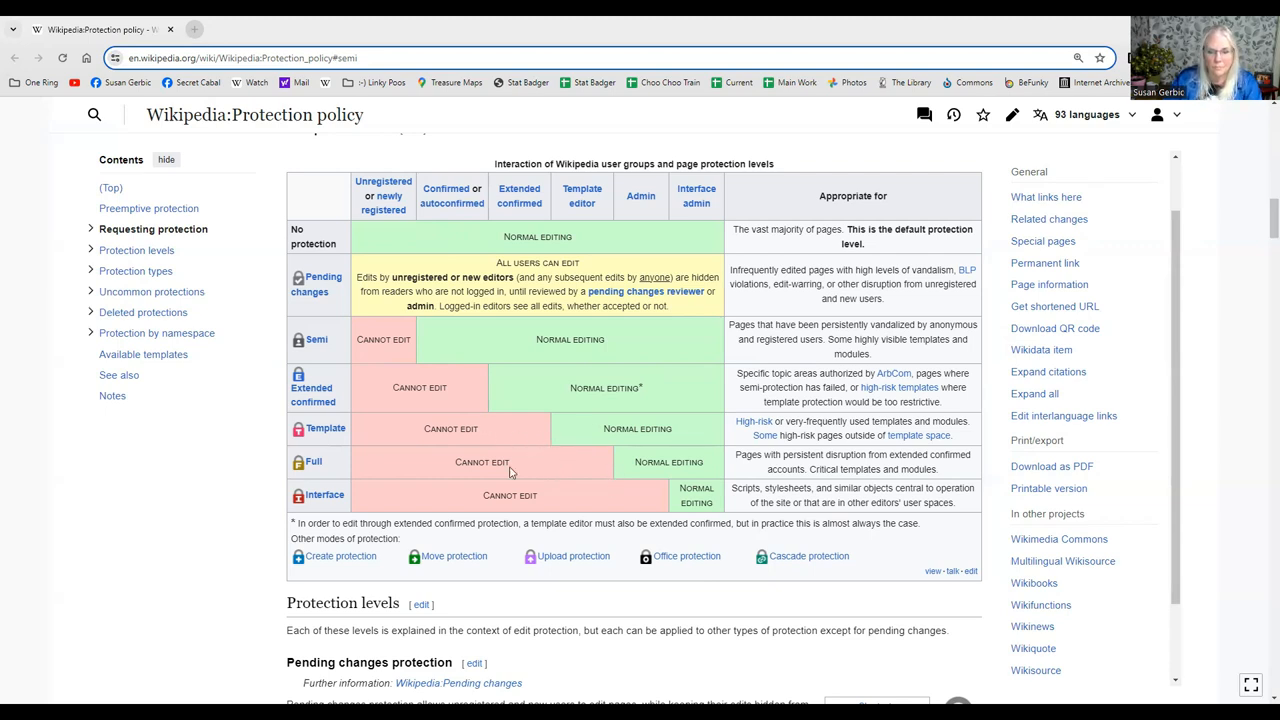
pyautogui.moveTo(580, 476)
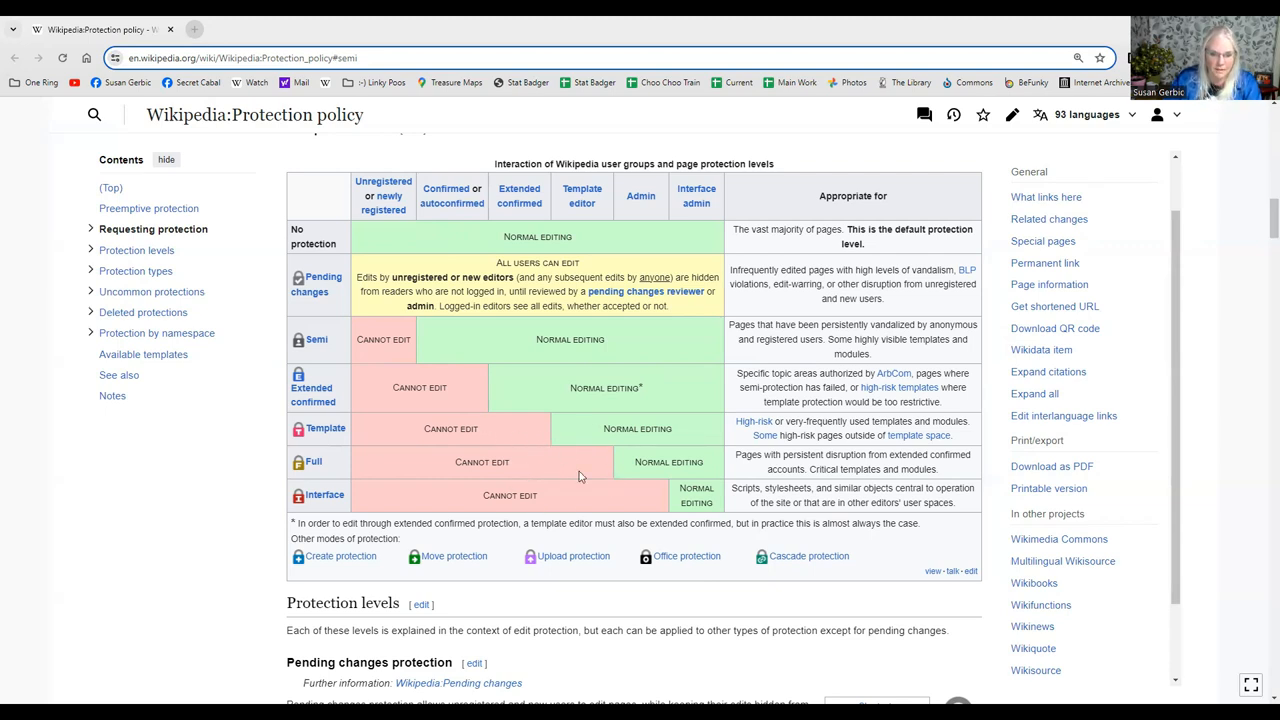
pyautogui.scroll(-3)
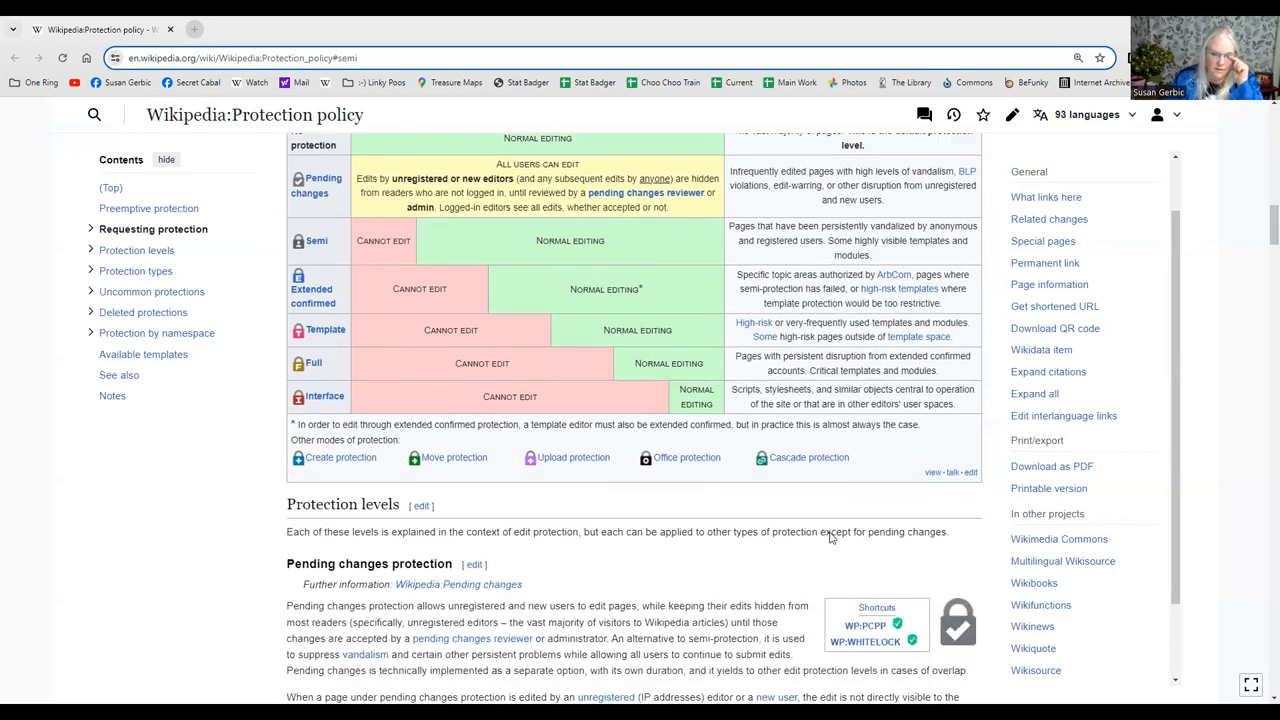
pyautogui.scroll(-3)
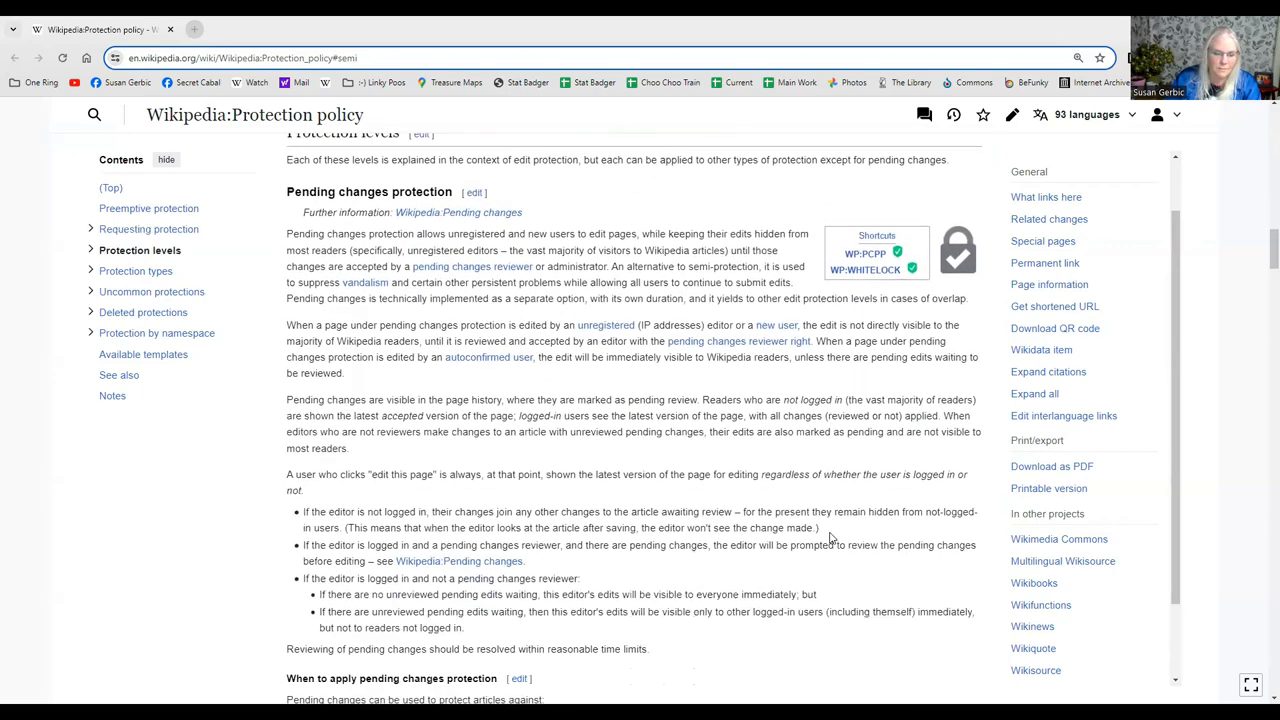
pyautogui.scroll(-3)
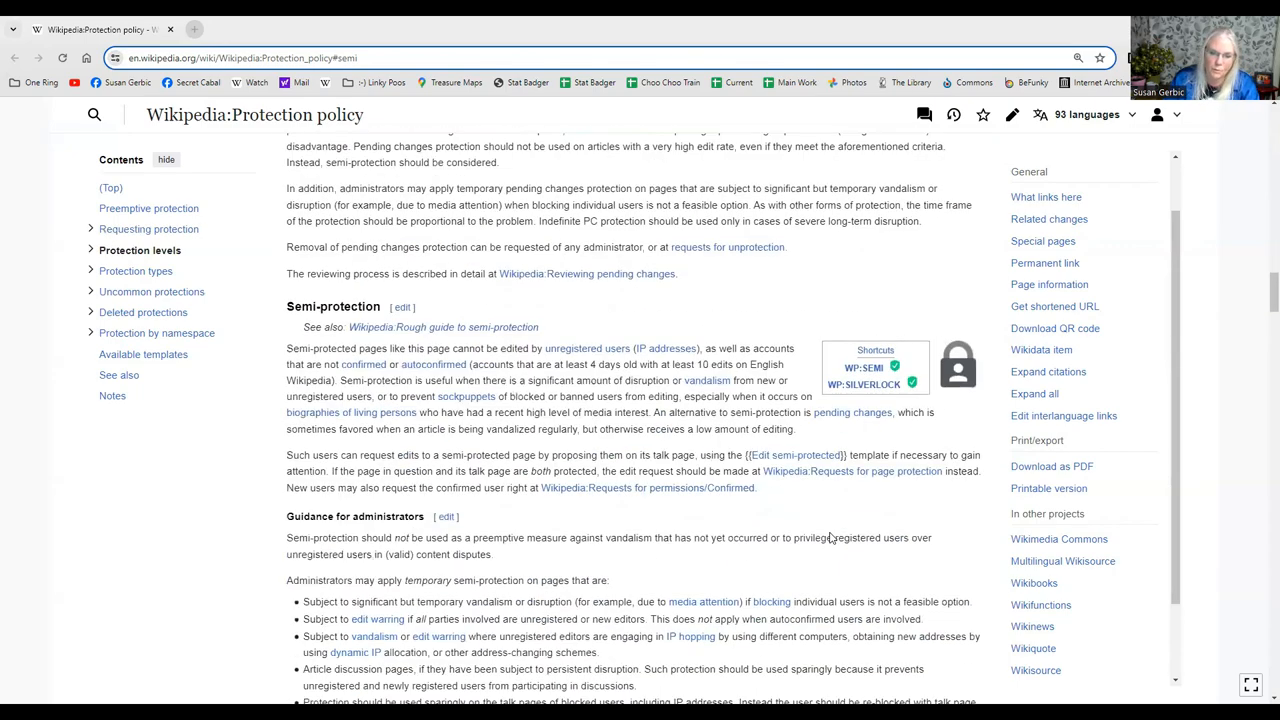
pyautogui.scroll(-3)
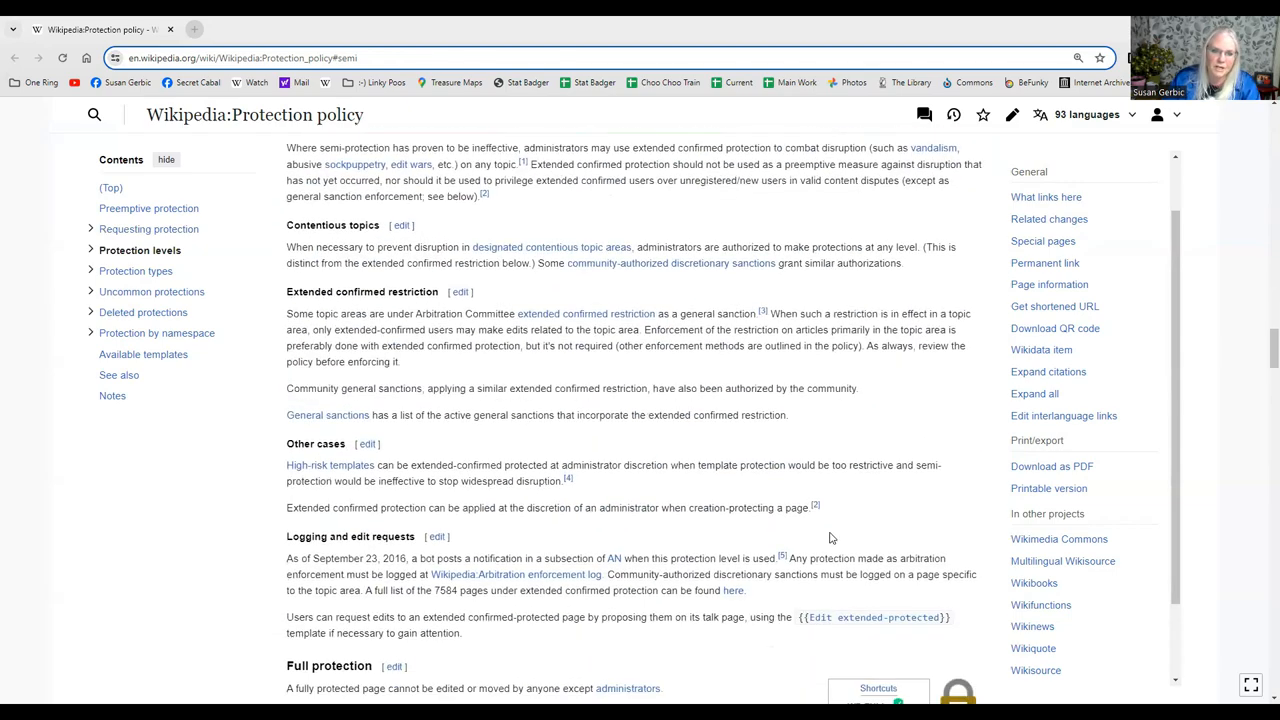
pyautogui.scroll(-3)
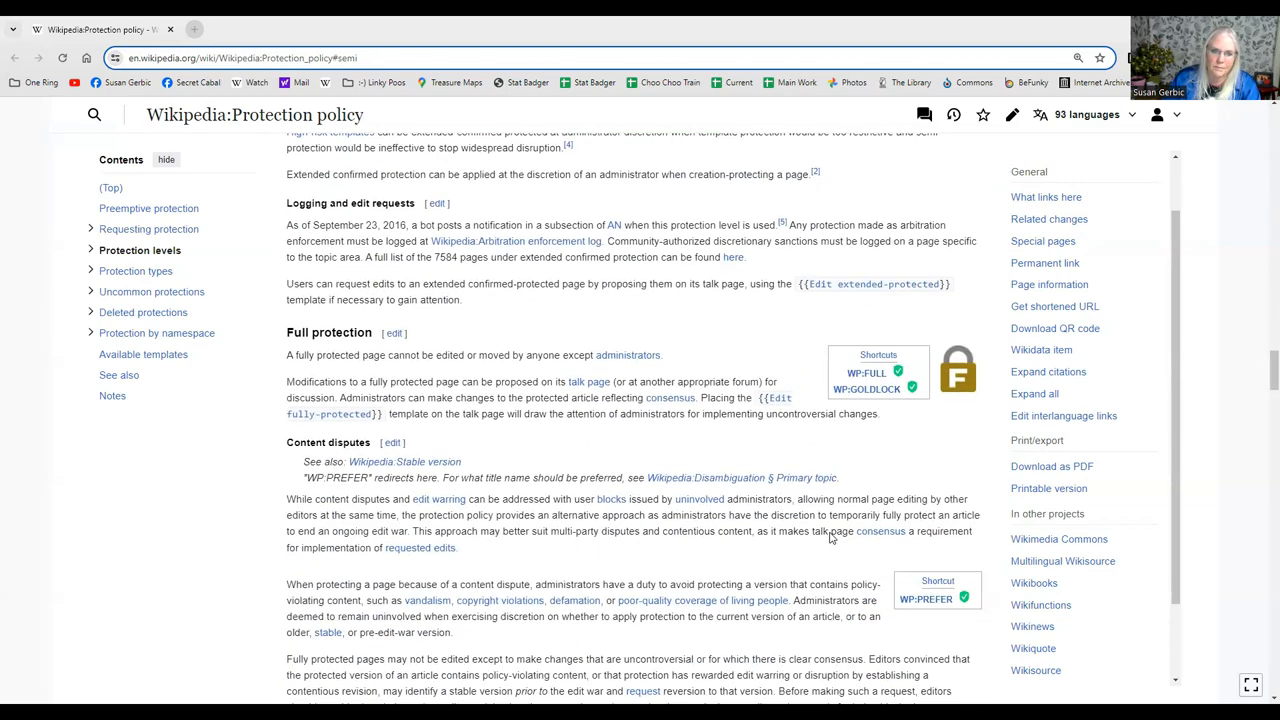
pyautogui.scroll(-3)
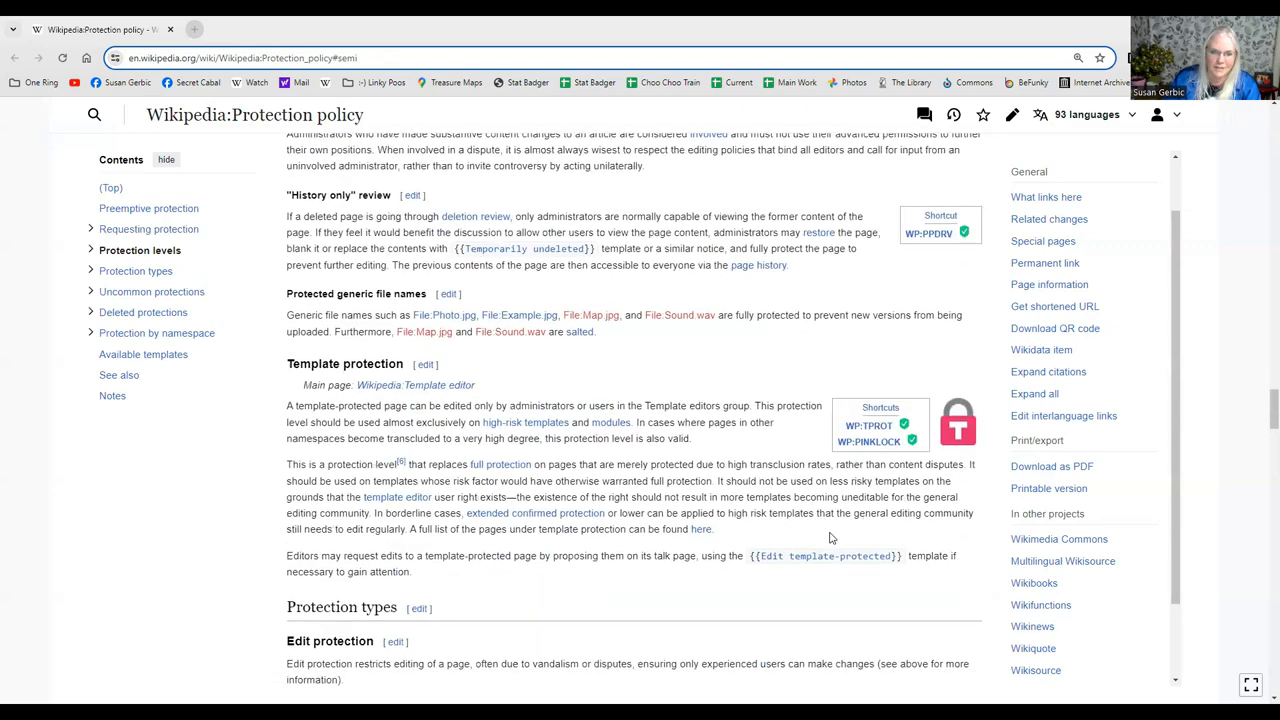
pyautogui.scroll(-3)
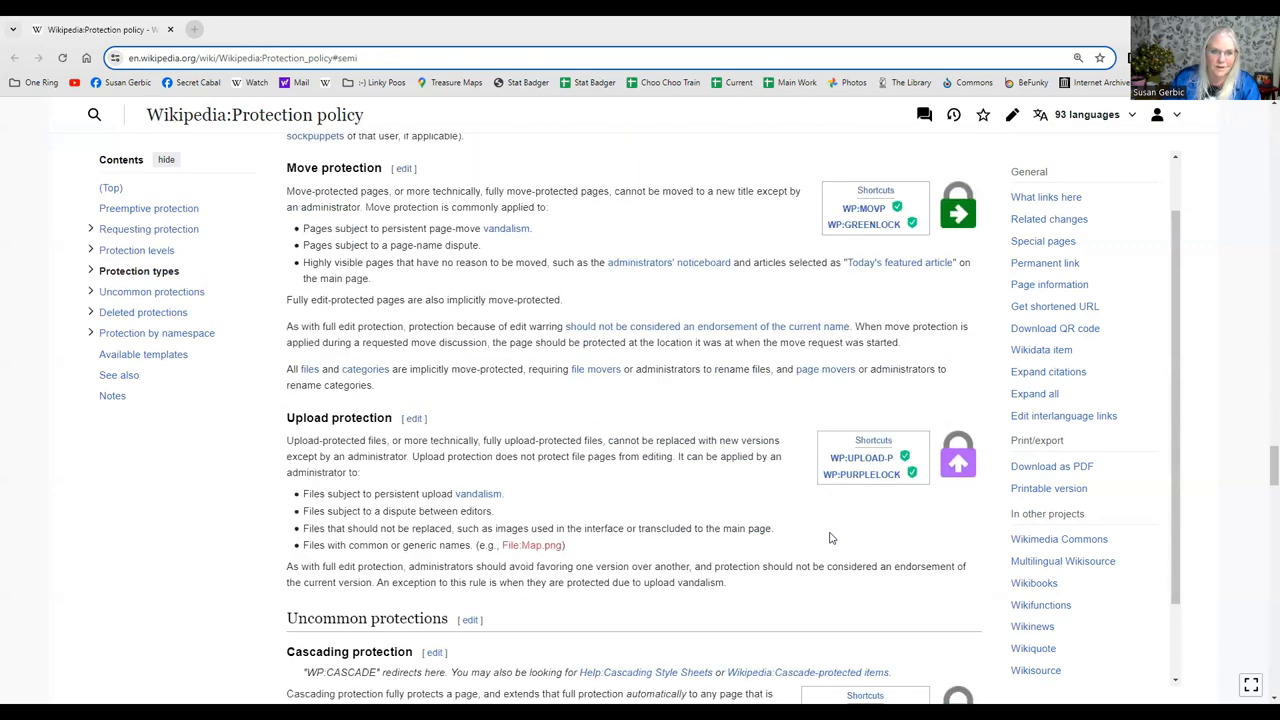
pyautogui.scroll(-3)
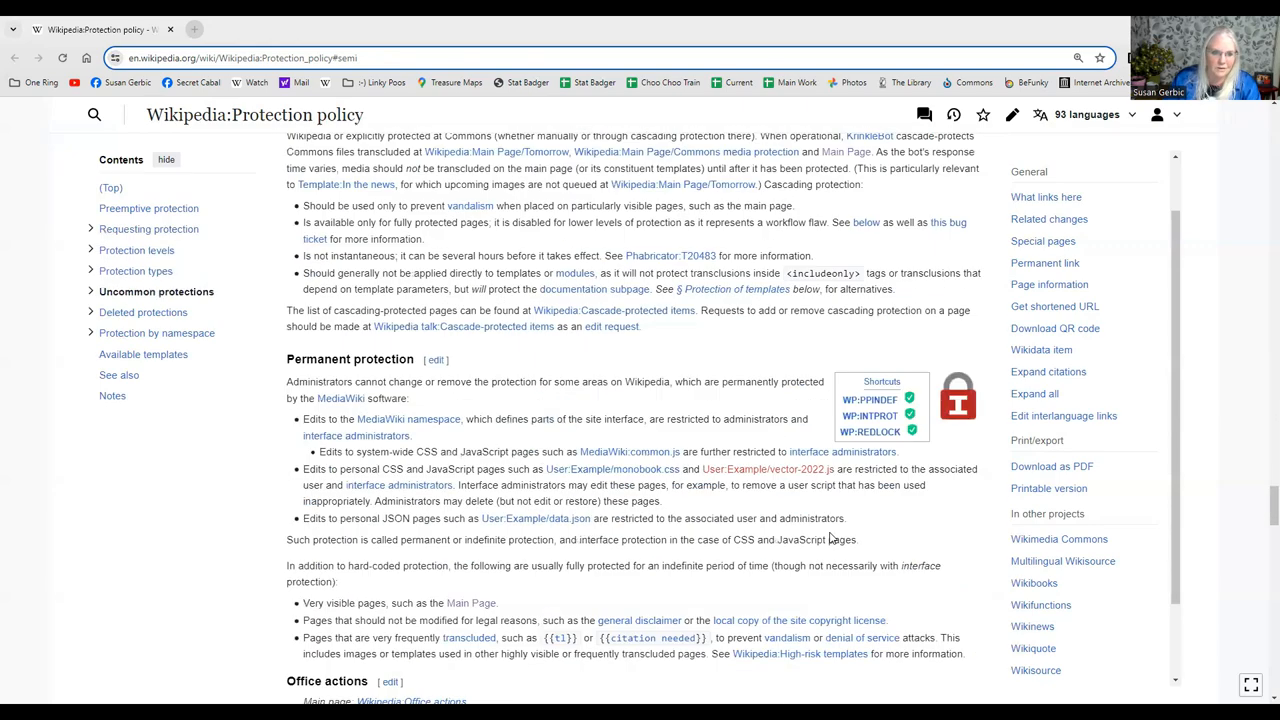
pyautogui.scroll(-3)
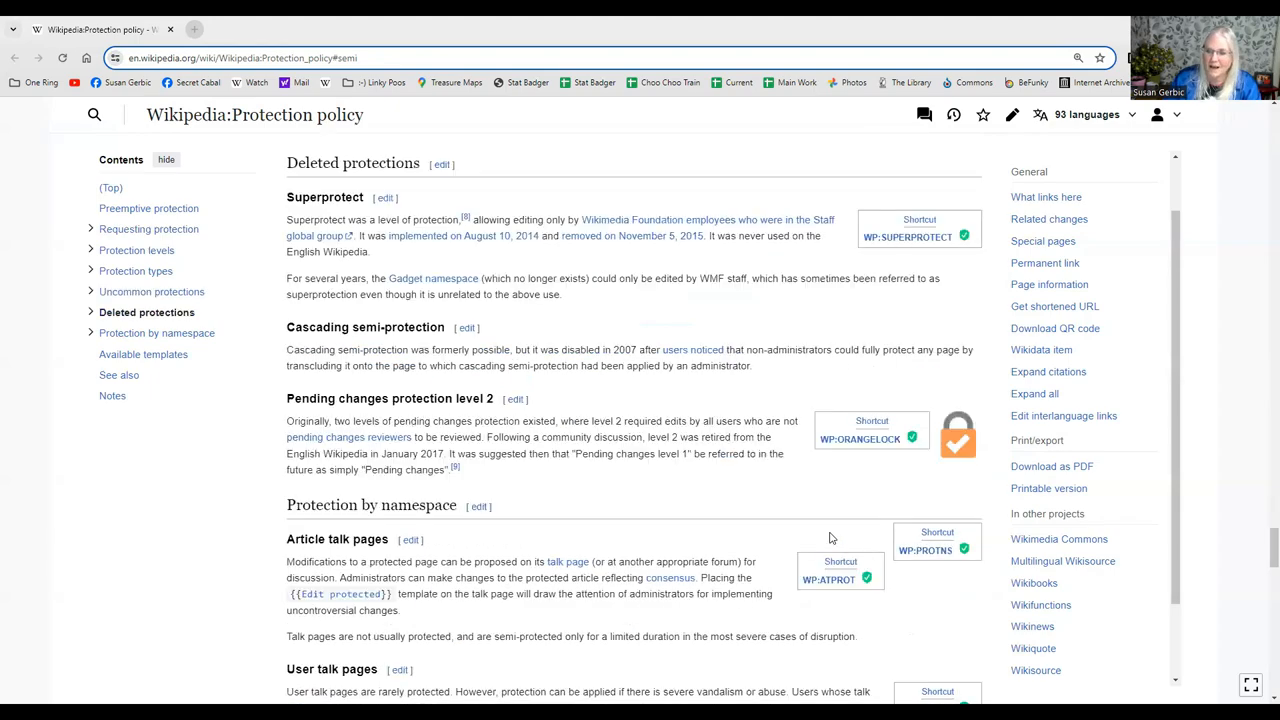
pyautogui.scroll(-3)
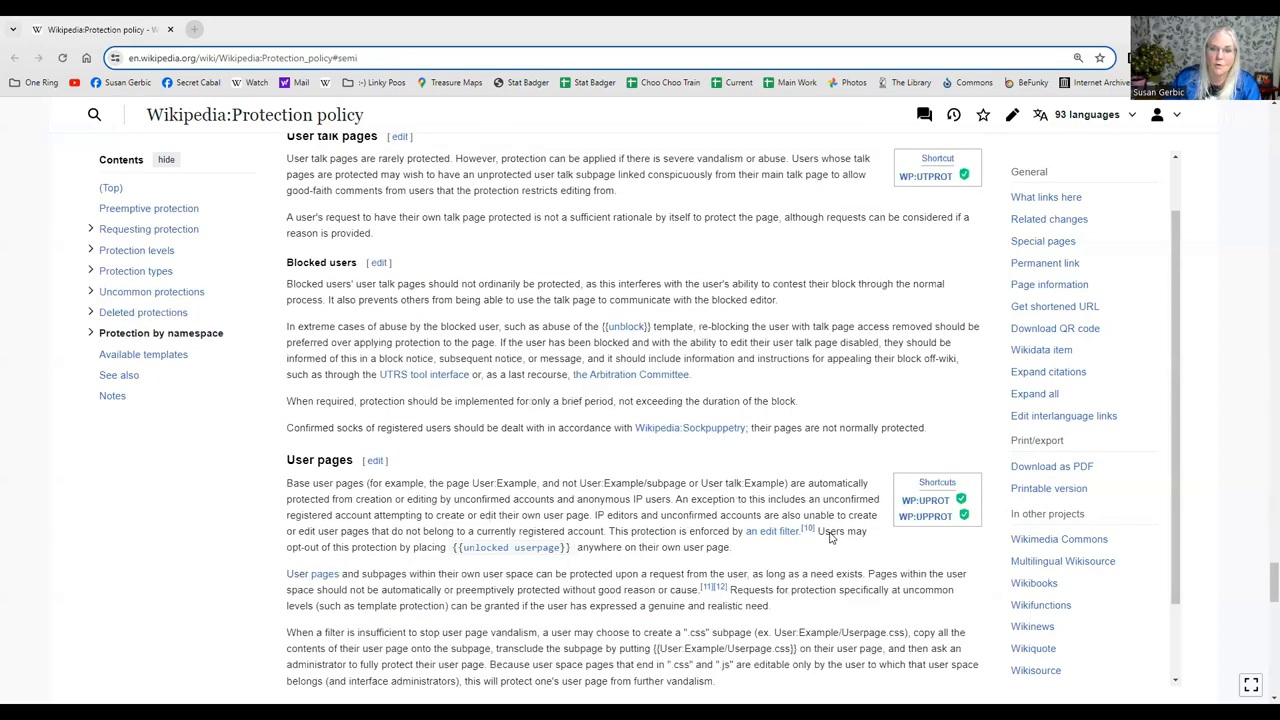
pyautogui.scroll(-3)
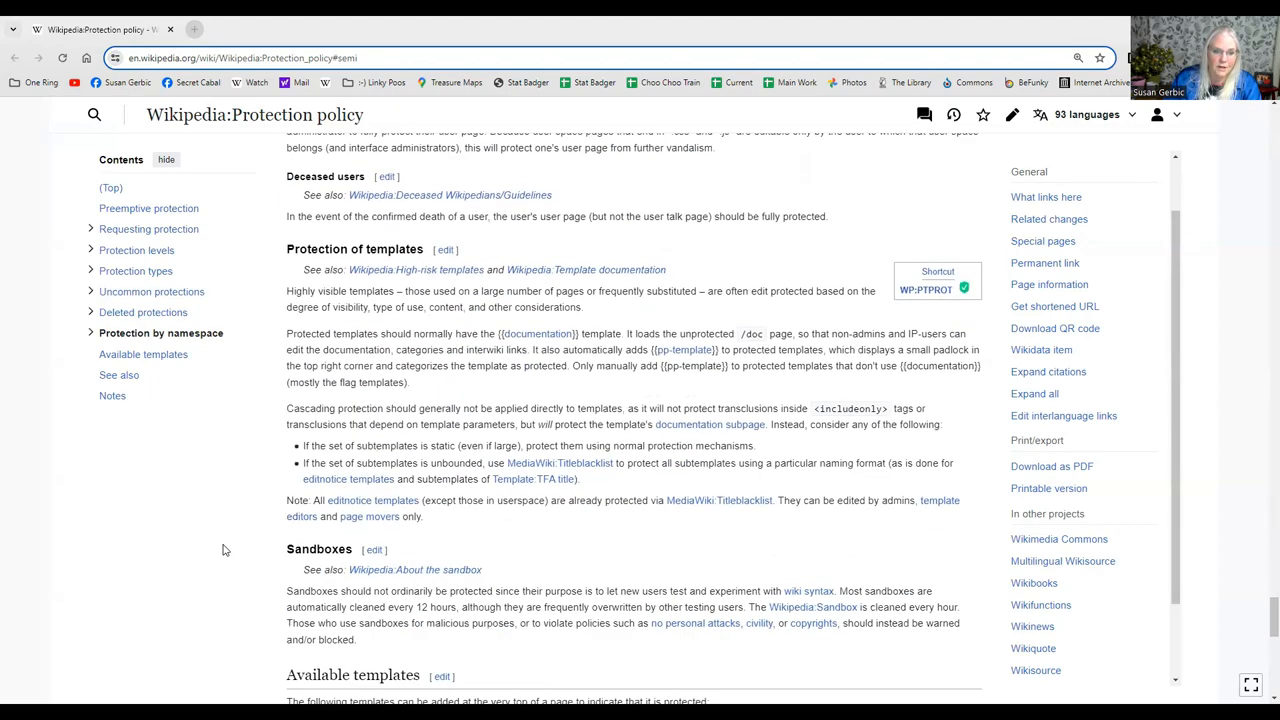
pyautogui.scroll(-3)
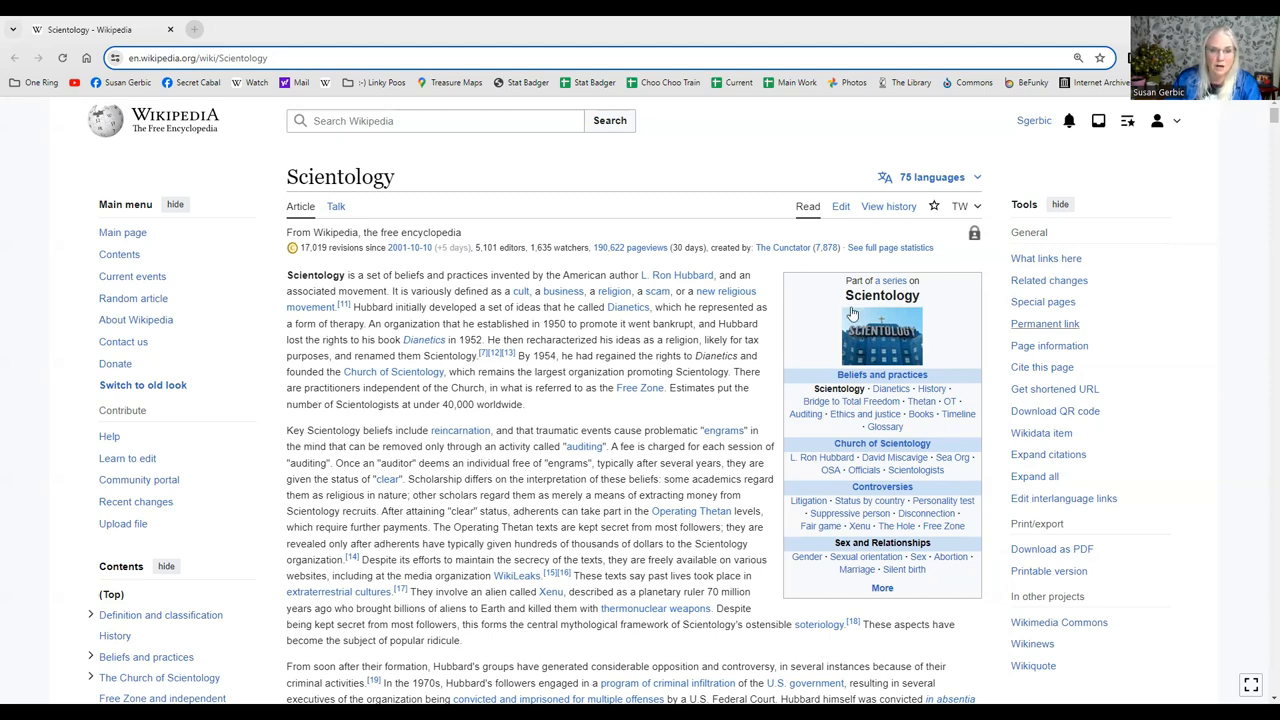
pyautogui.moveTo(1044, 324)
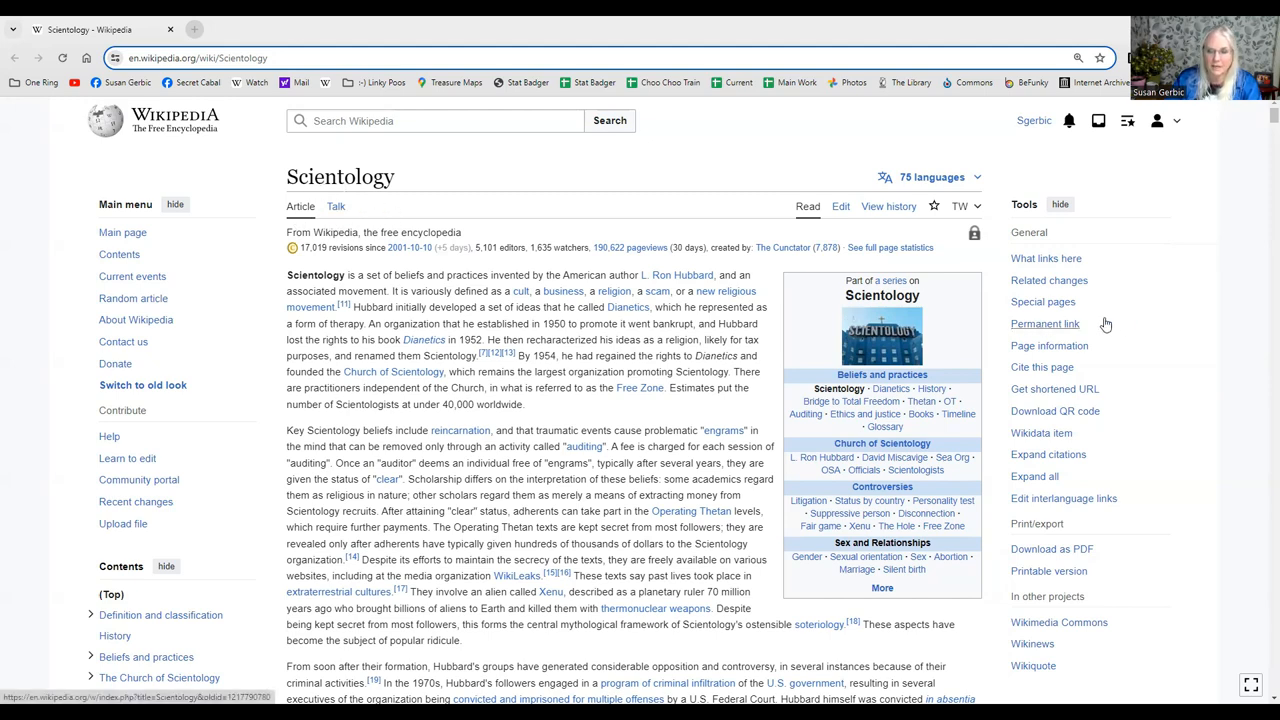
pyautogui.moveTo(1044, 324)
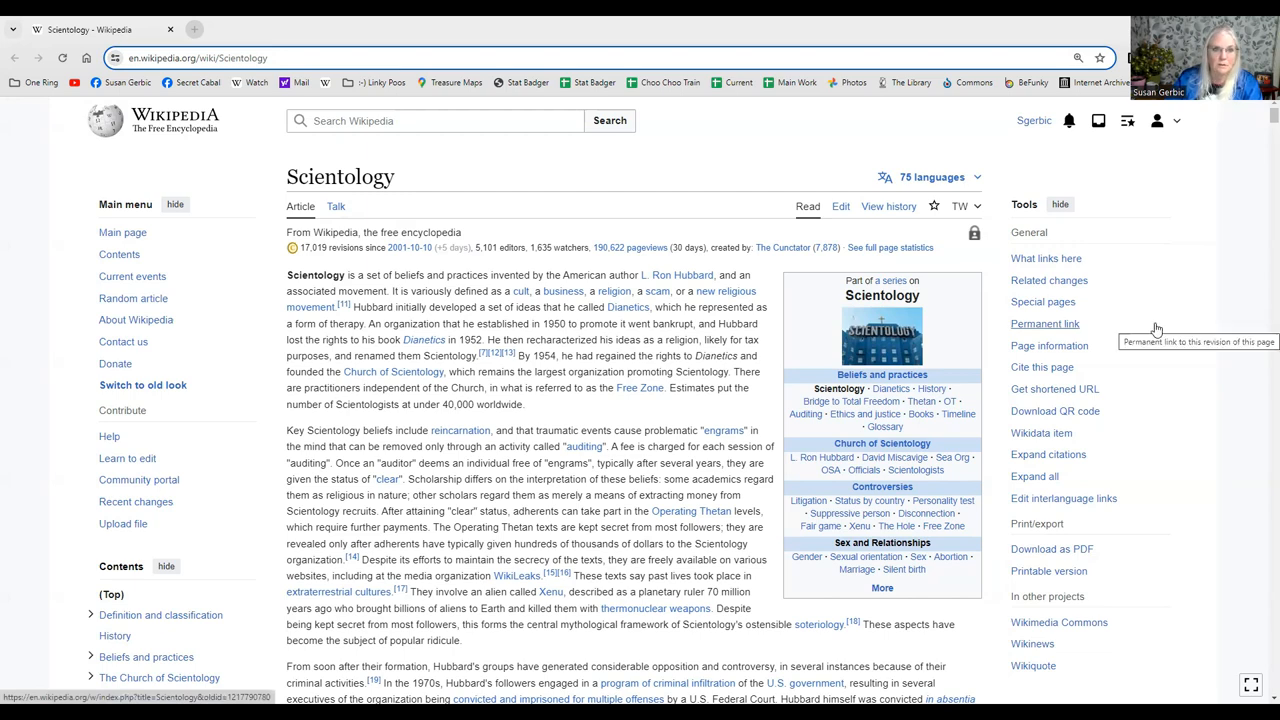
pyautogui.moveTo(1200, 418)
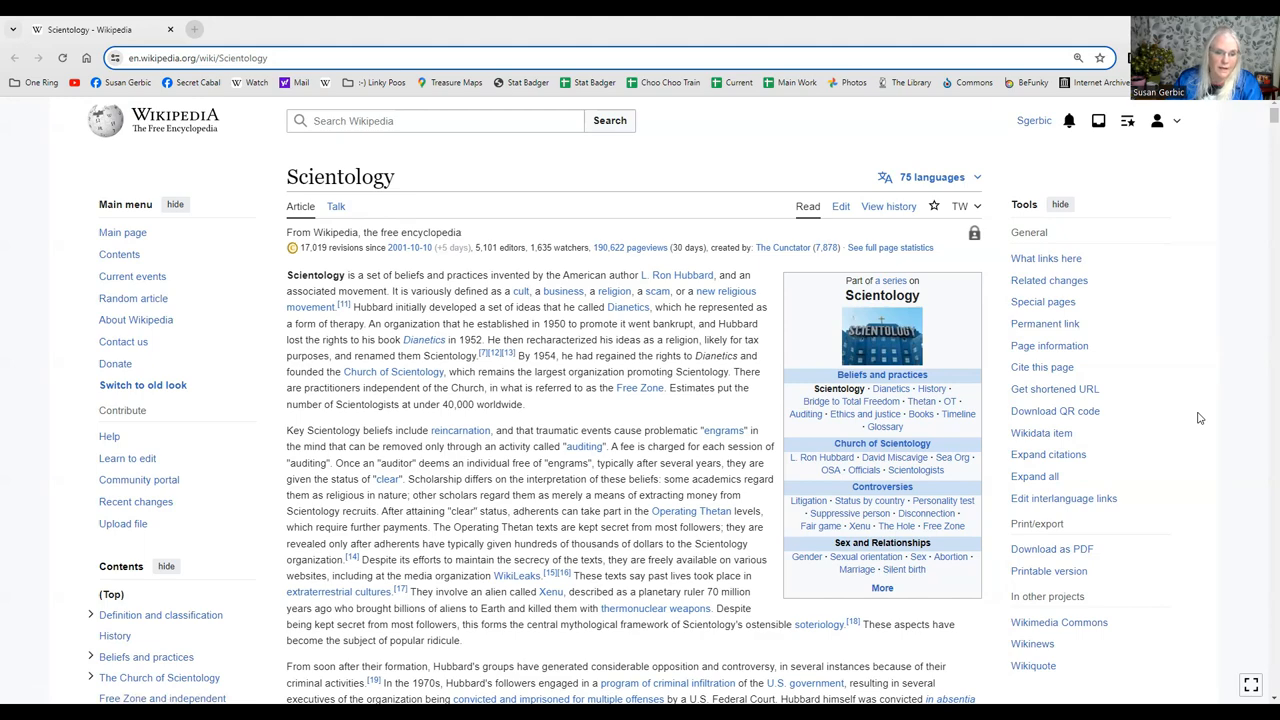
pyautogui.scroll(-3)
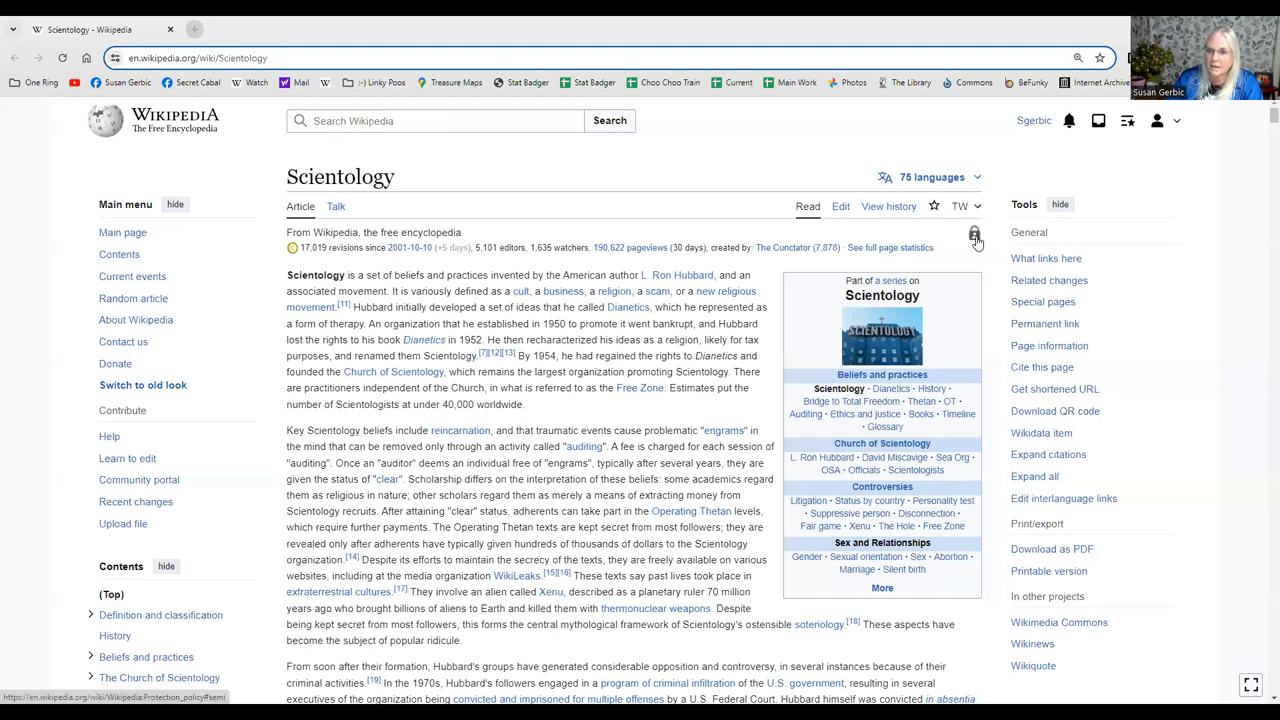
pyautogui.moveTo(974, 236)
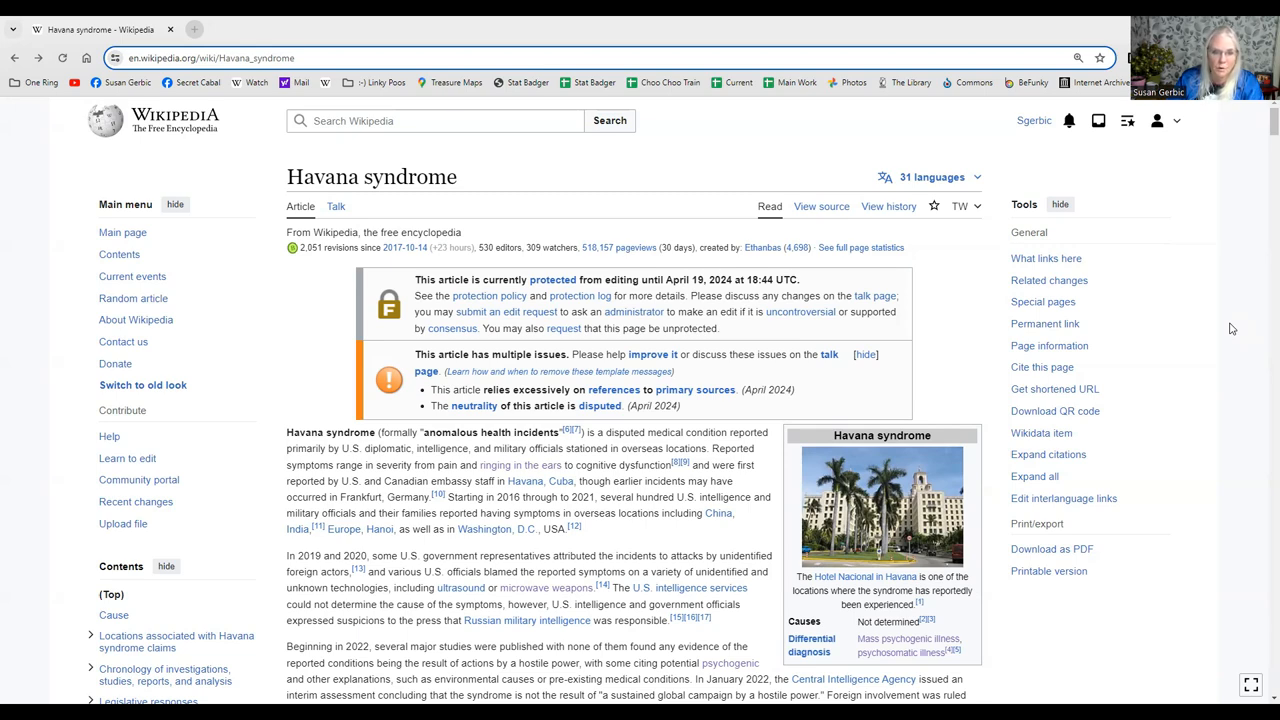
pyautogui.scroll(-3)
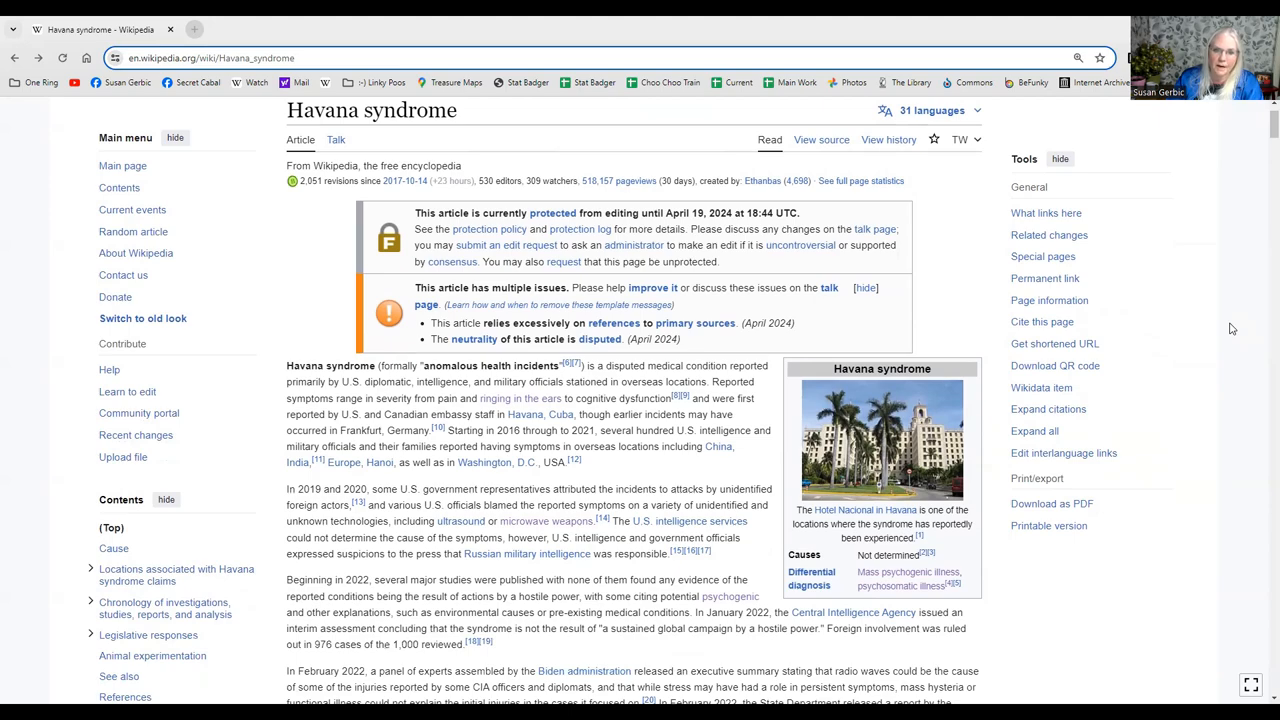
pyautogui.scroll(-3)
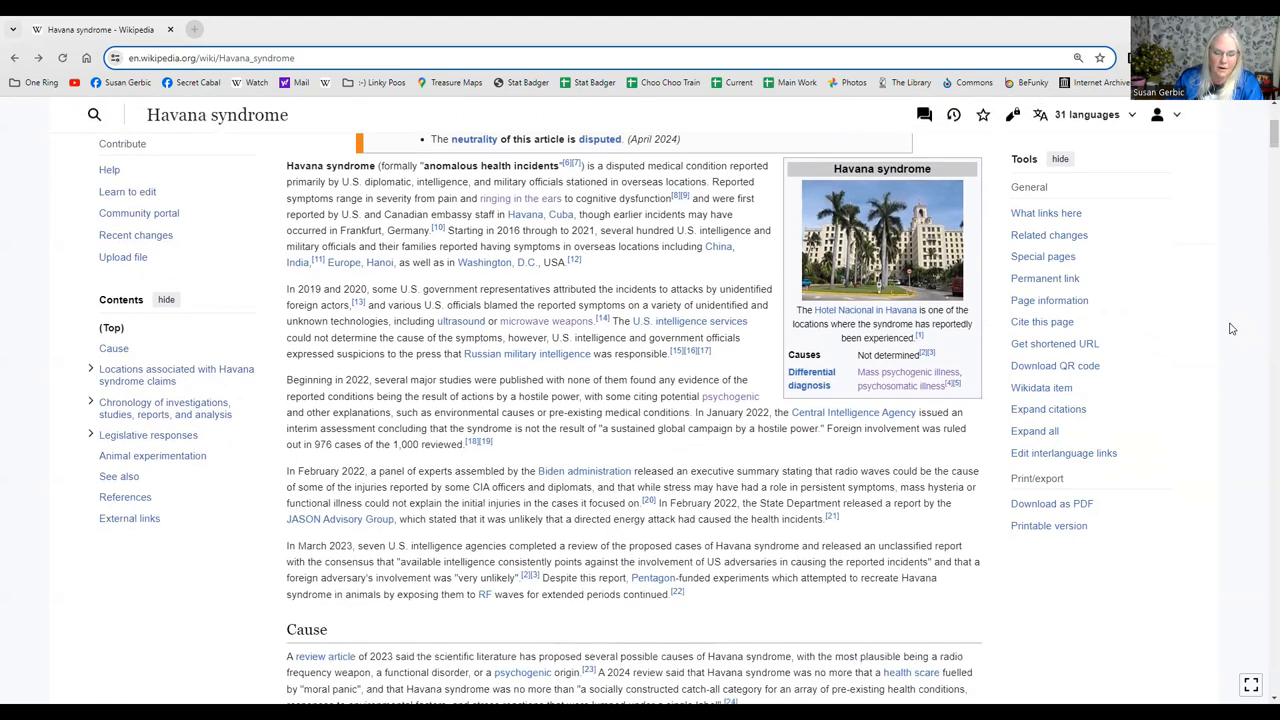
pyautogui.scroll(-3)
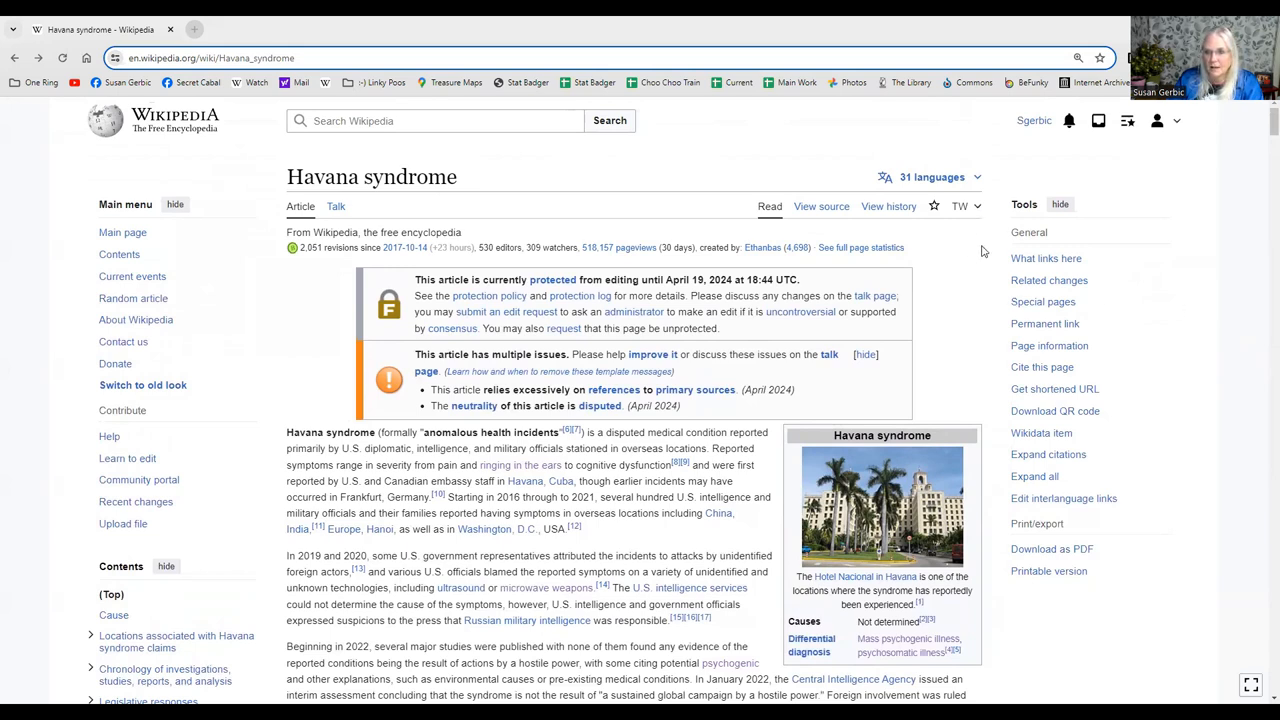
pyautogui.moveTo(948, 228)
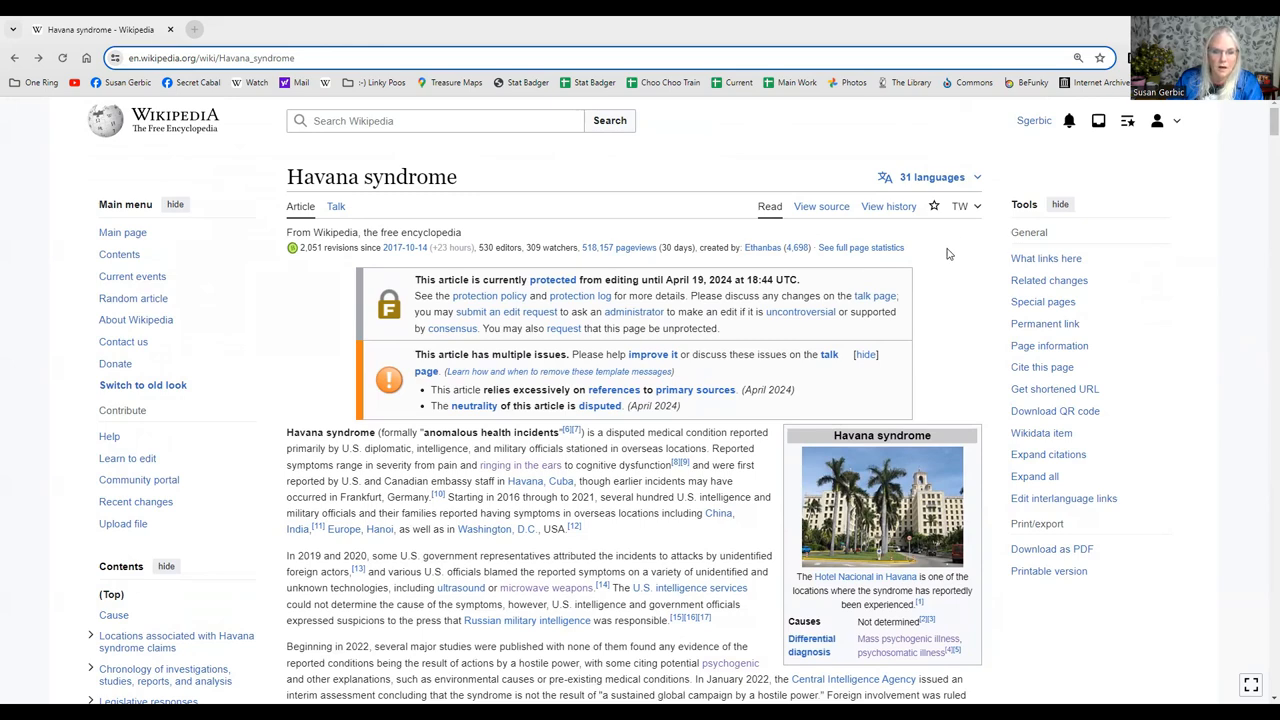
pyautogui.moveTo(364, 340)
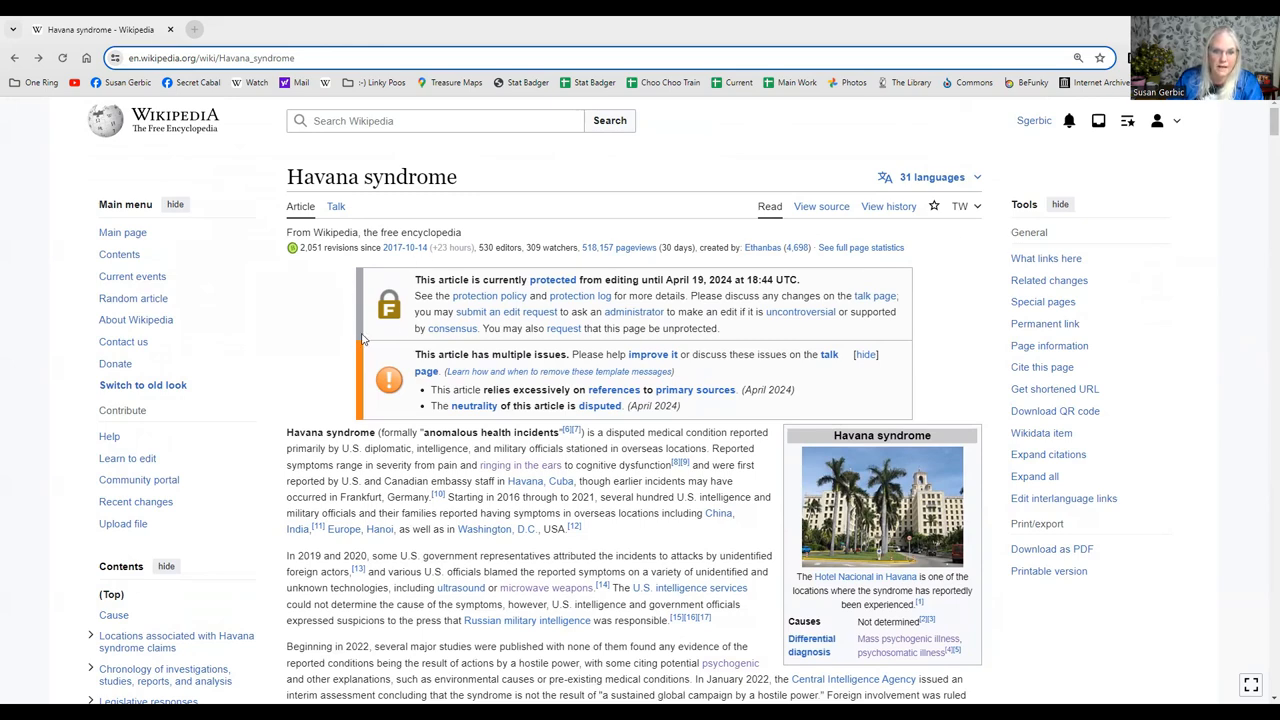
pyautogui.moveTo(436, 336)
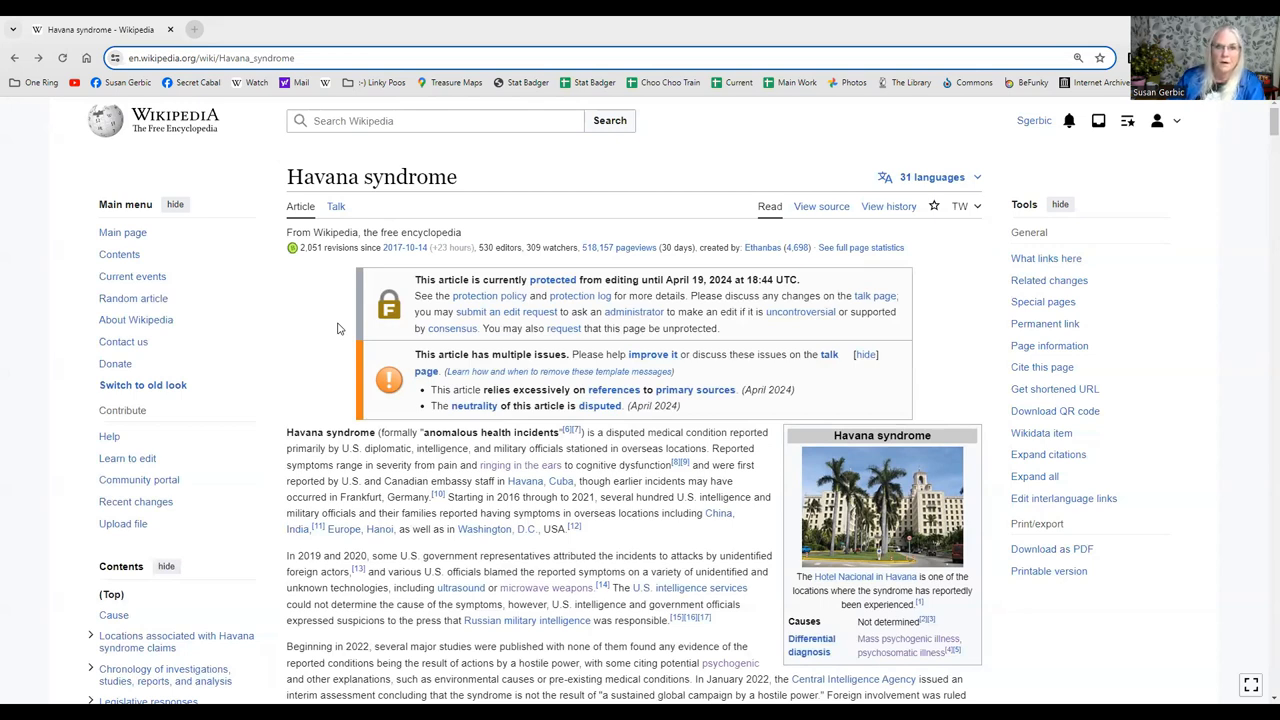
pyautogui.moveTo(896, 228)
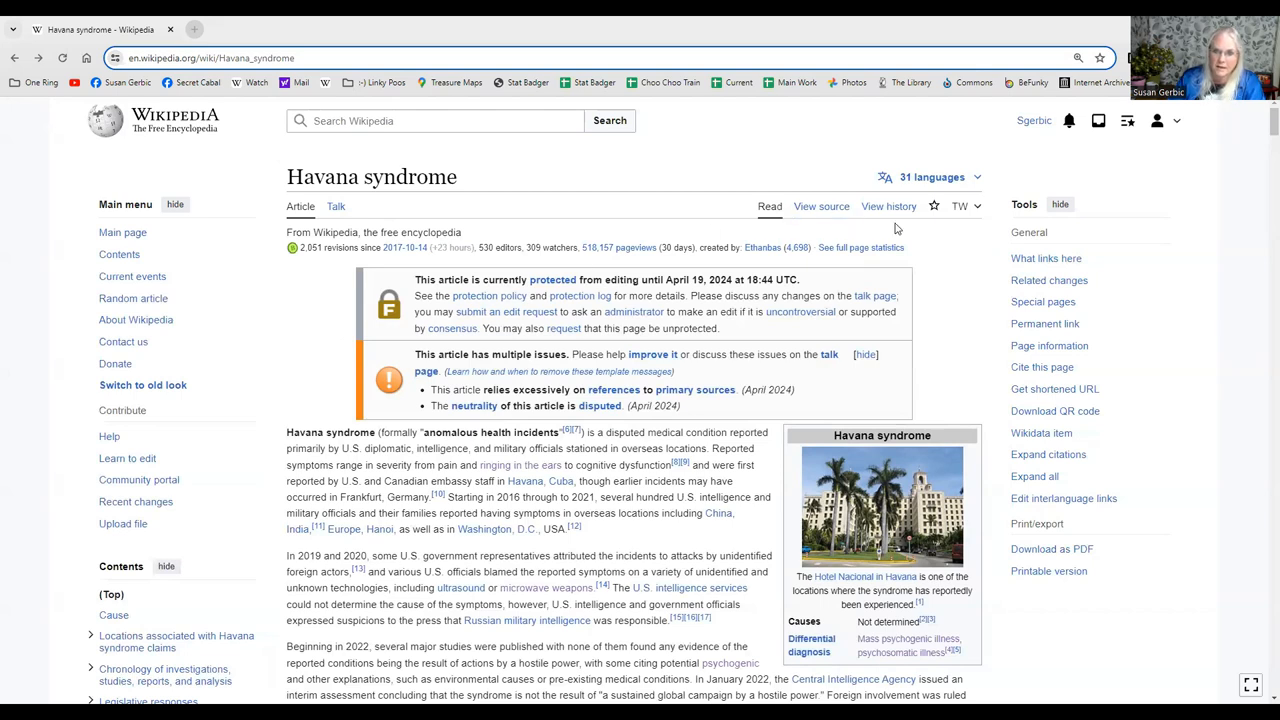
pyautogui.moveTo(920, 190)
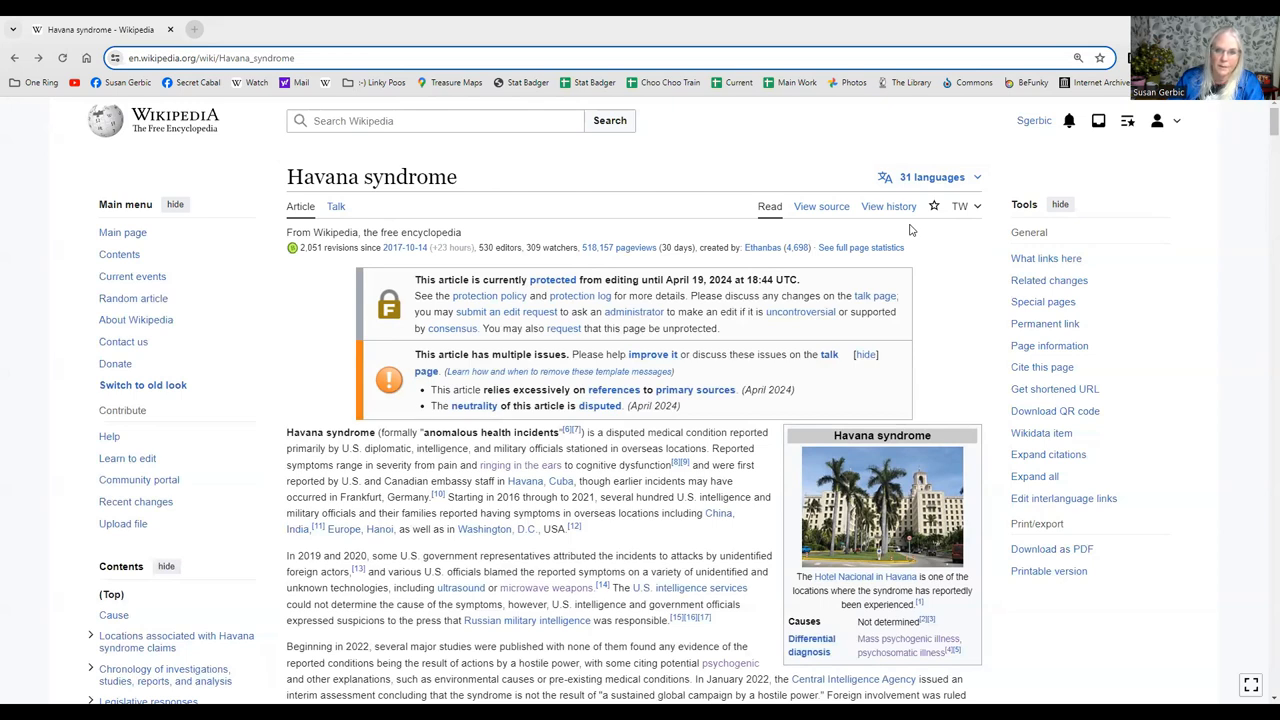
pyautogui.moveTo(736, 316)
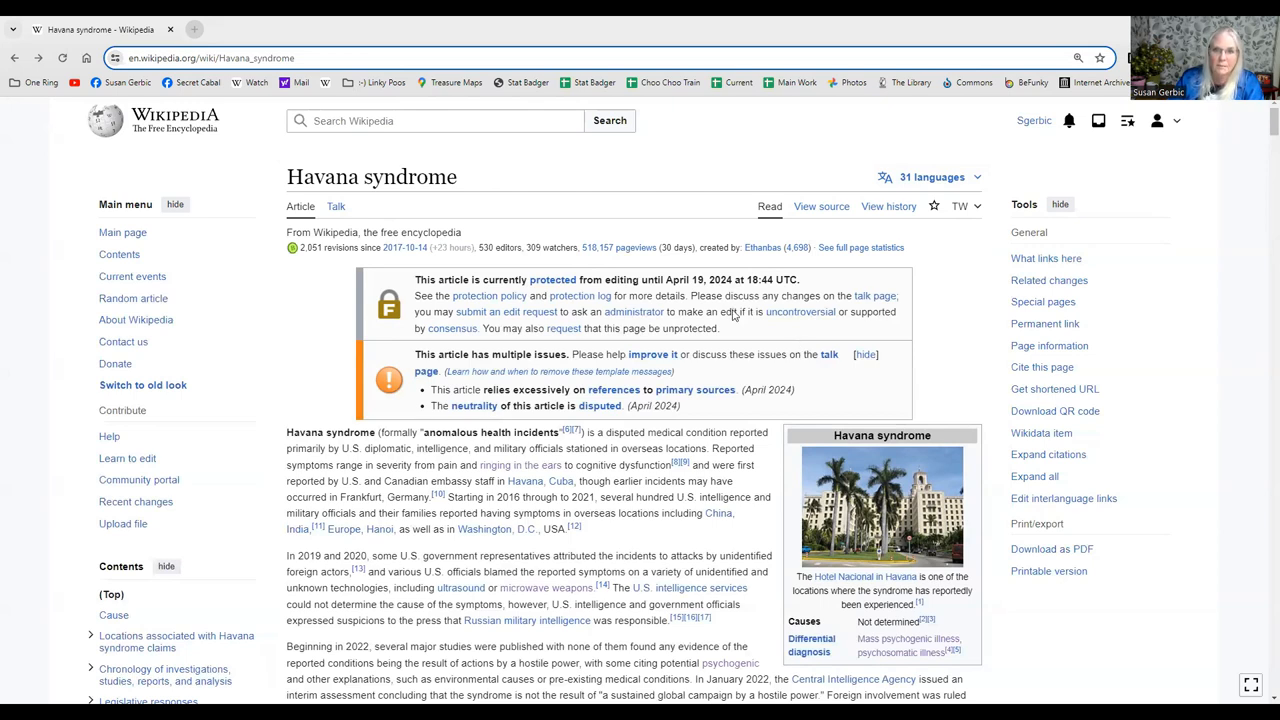
pyautogui.moveTo(756, 292)
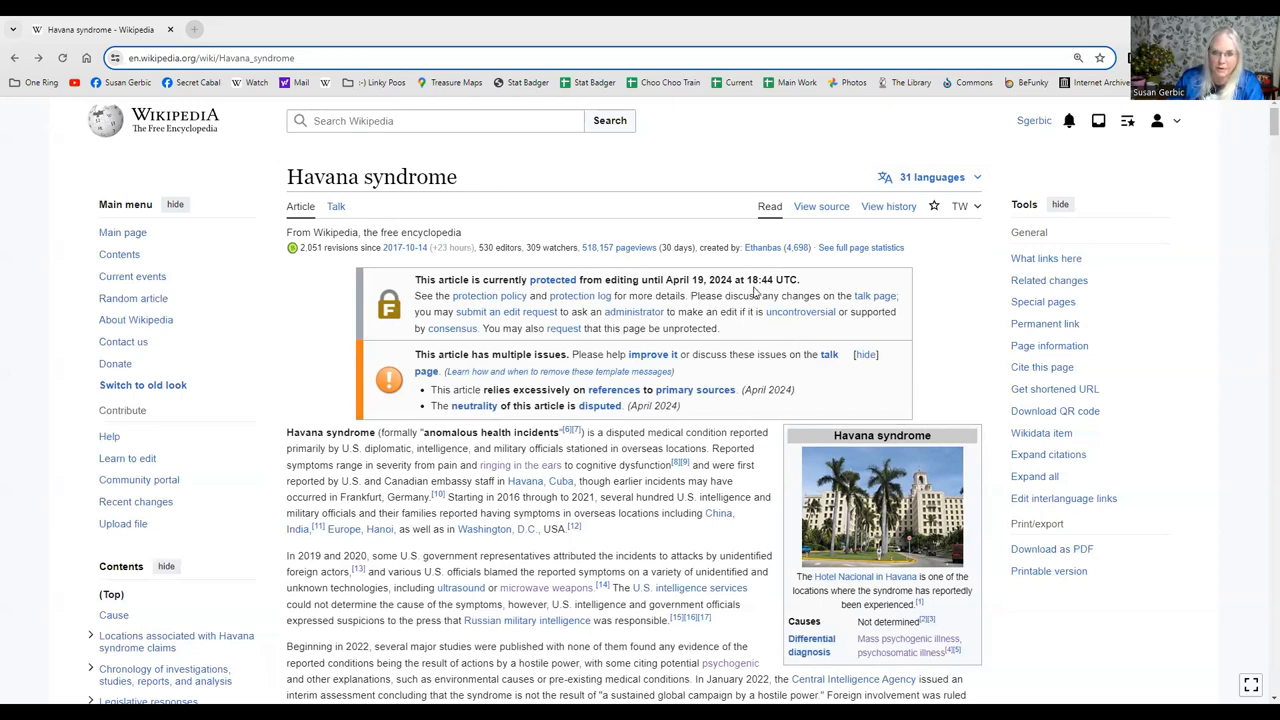
pyautogui.moveTo(876, 290)
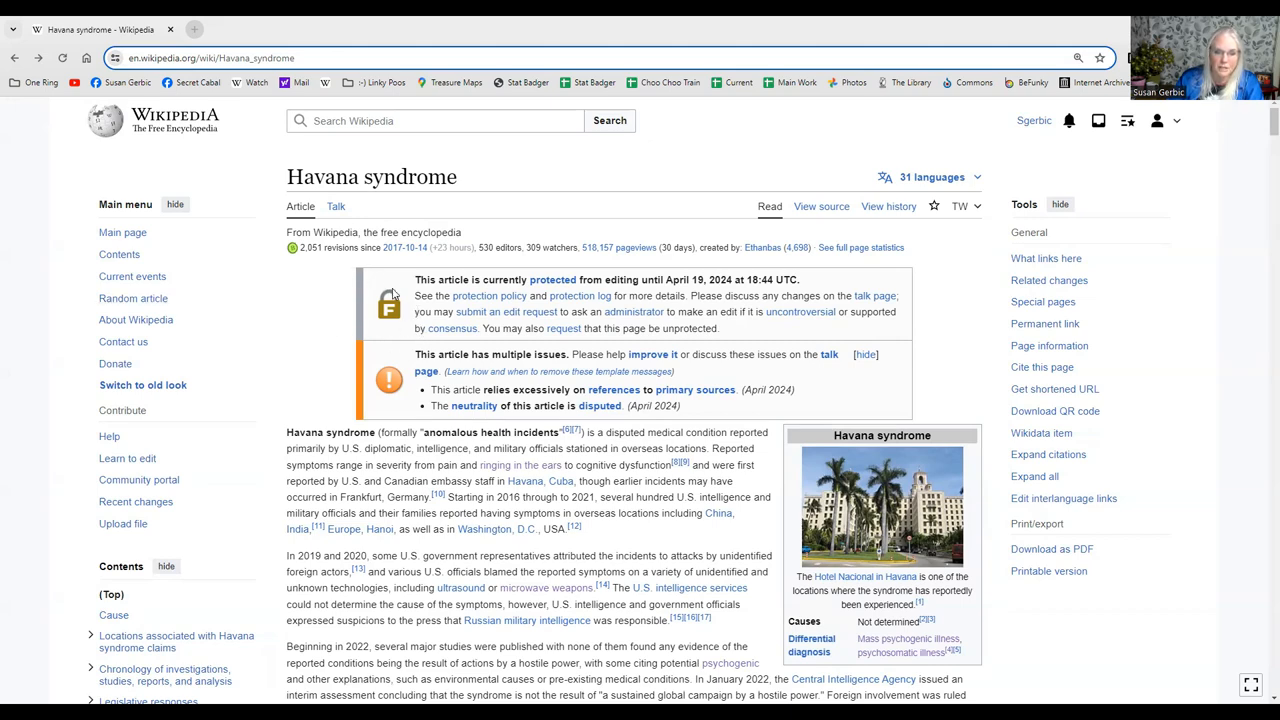
pyautogui.moveTo(1042, 312)
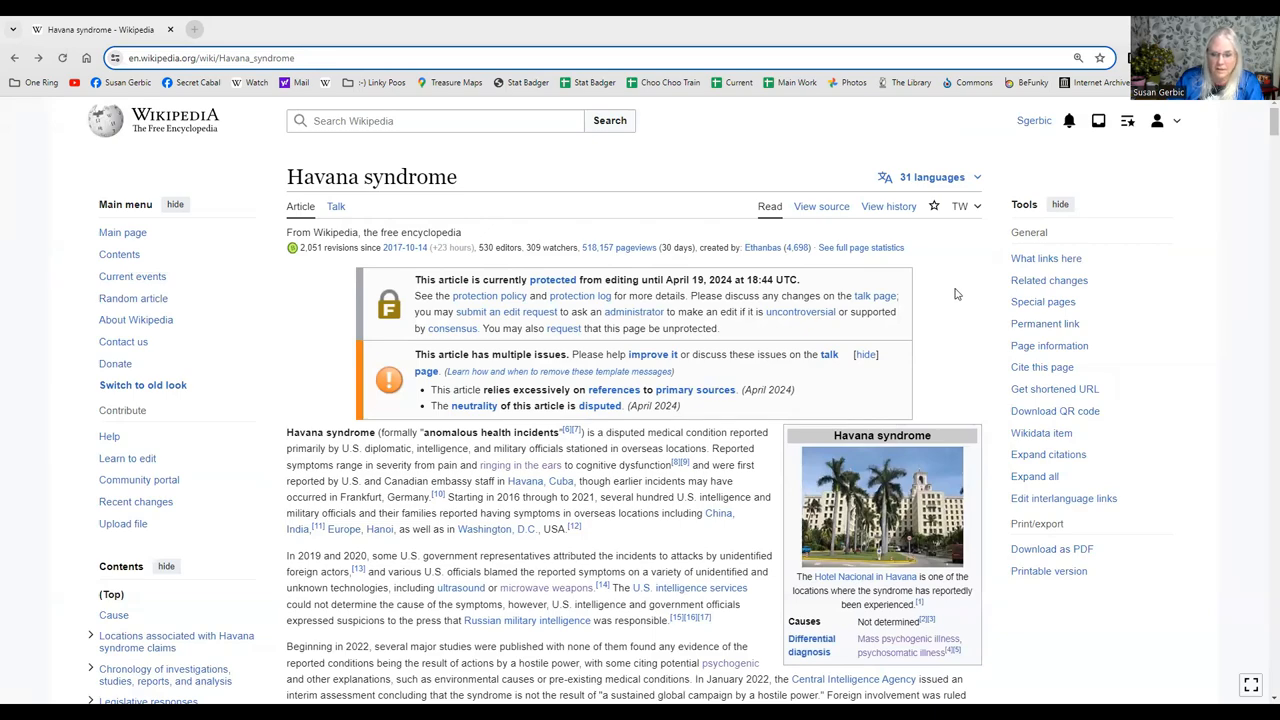
pyautogui.scroll(-3)
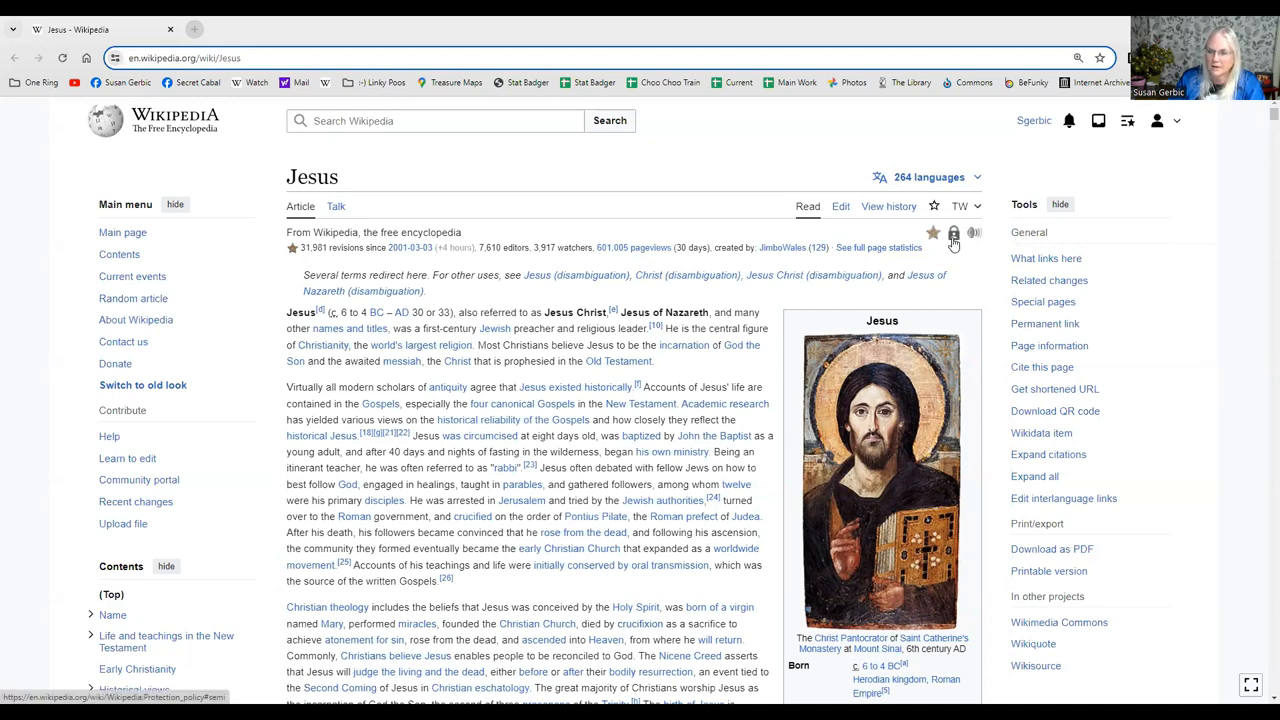
pyautogui.moveTo(952, 232)
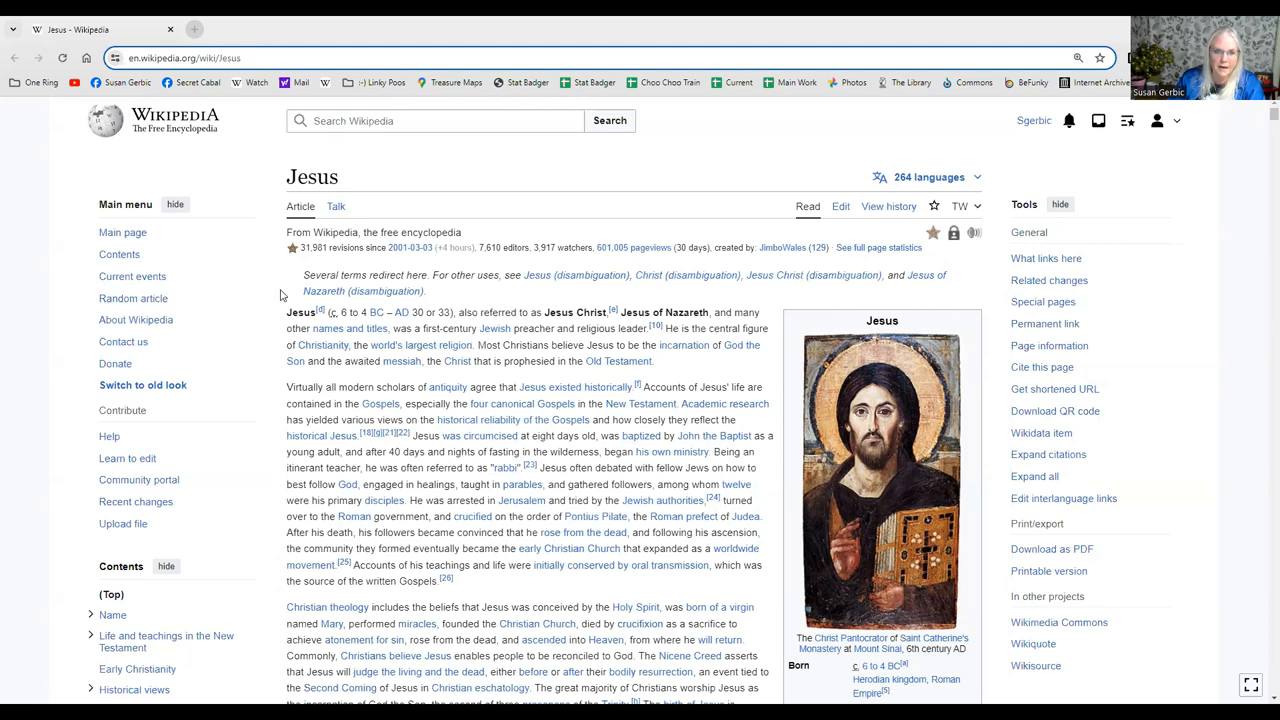
pyautogui.moveTo(258, 432)
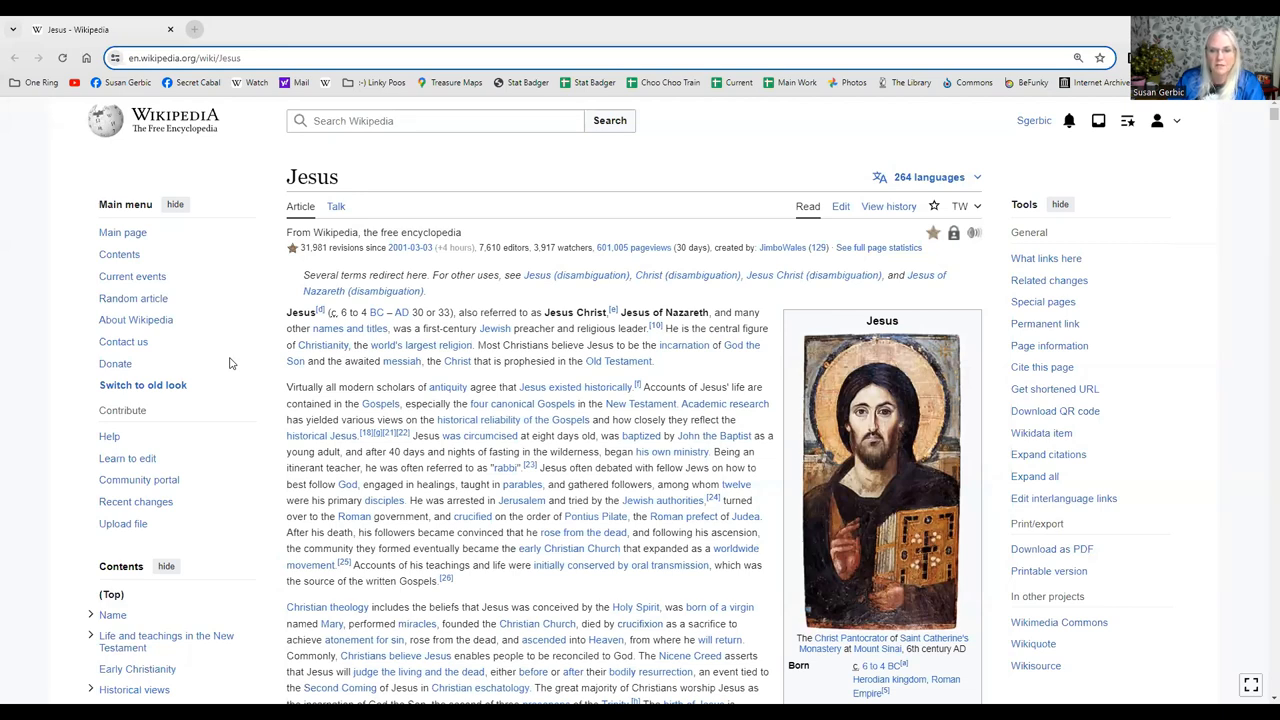
pyautogui.moveTo(116, 364)
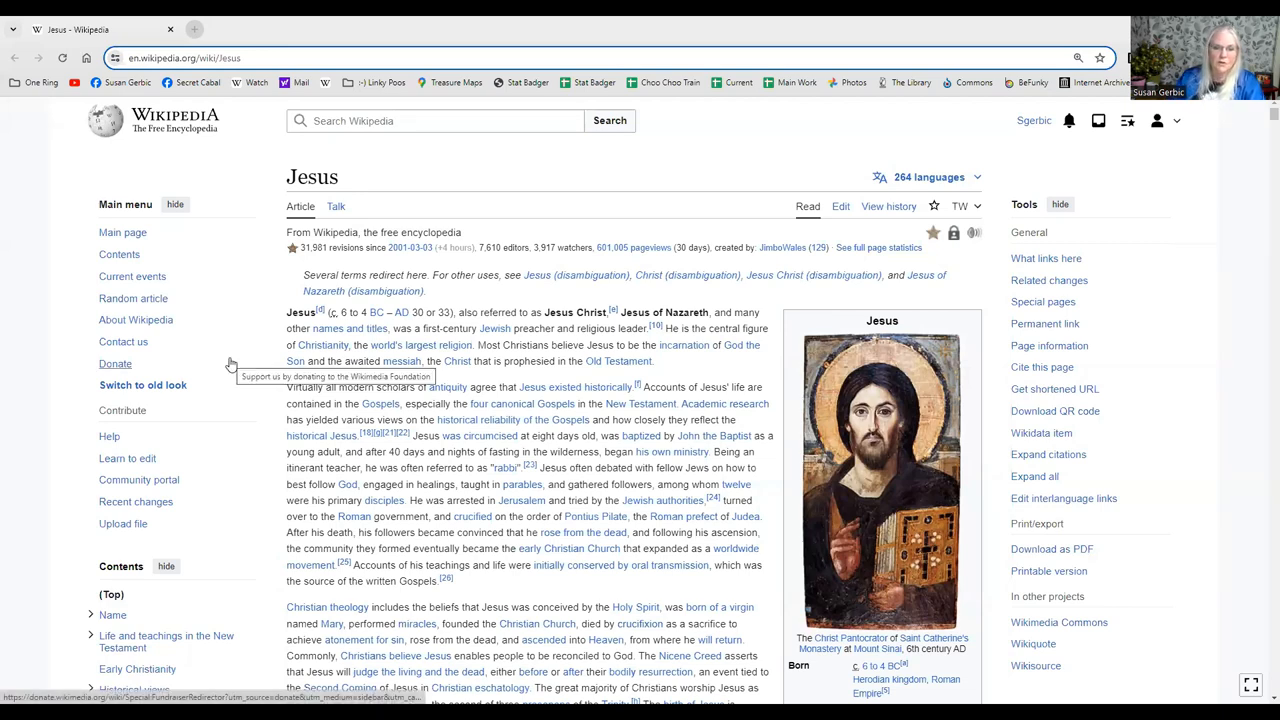
pyautogui.moveTo(1126, 304)
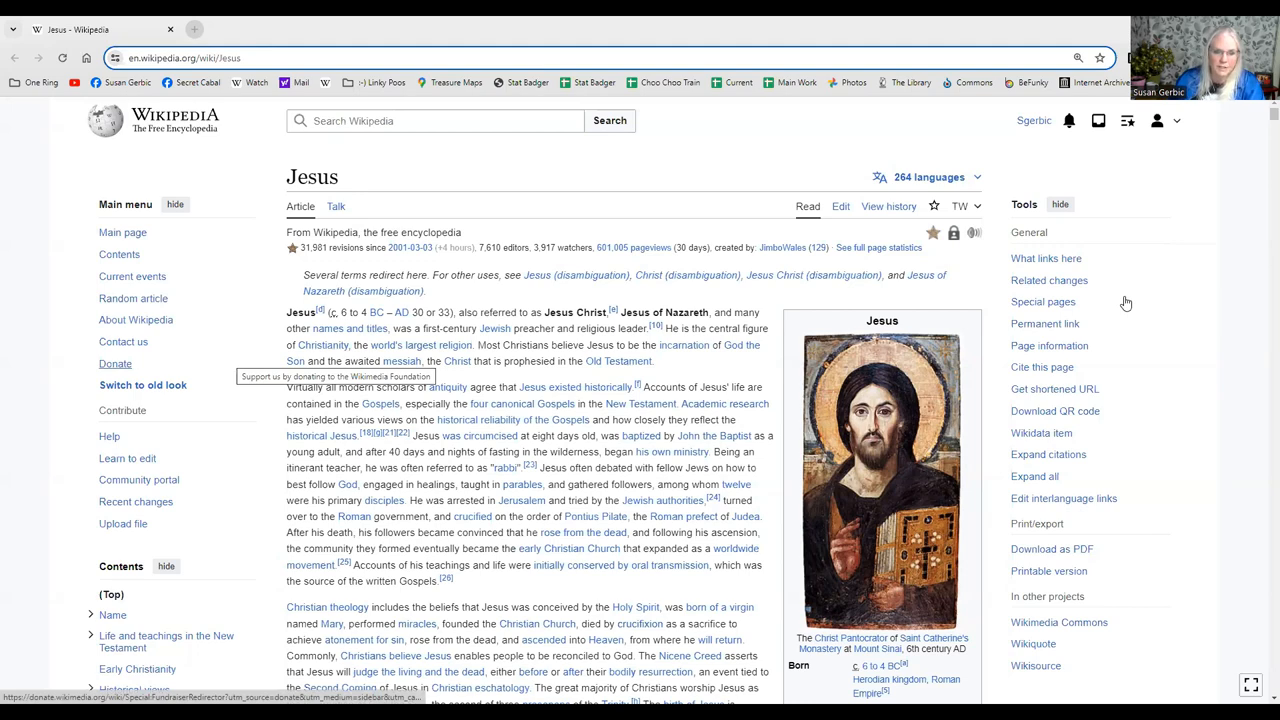
pyautogui.moveTo(1044, 300)
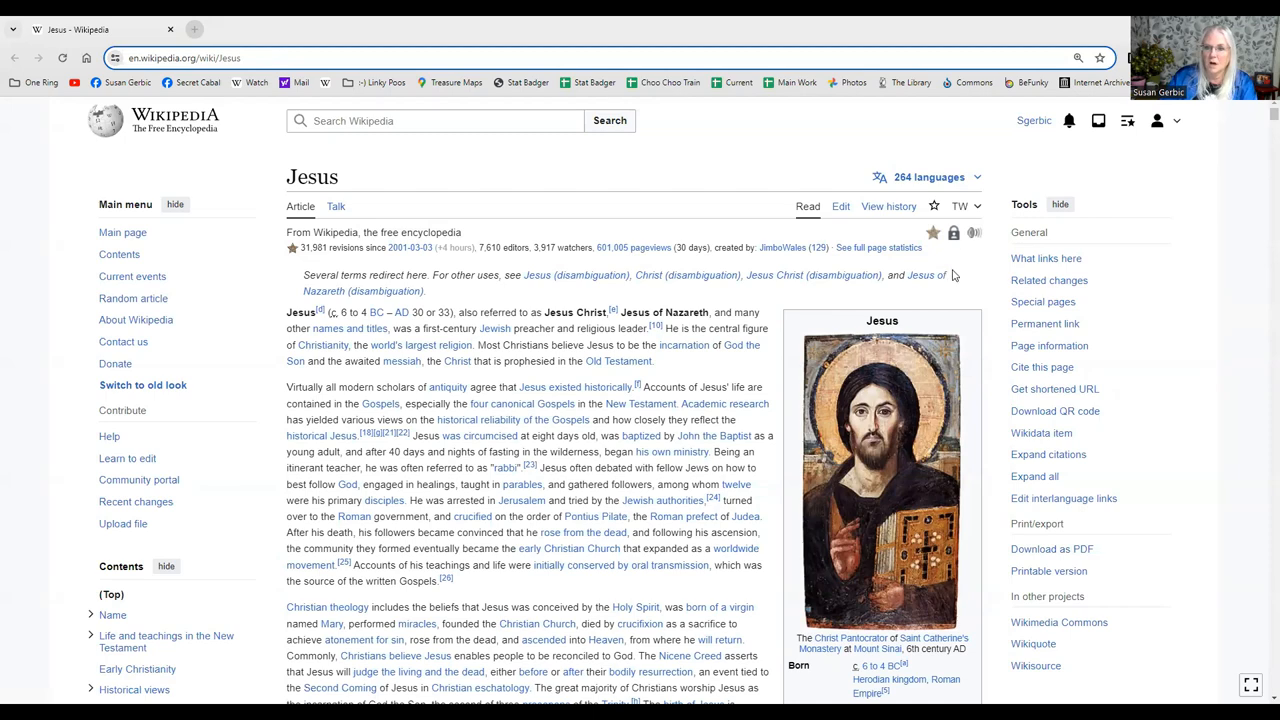
pyautogui.moveTo(988, 244)
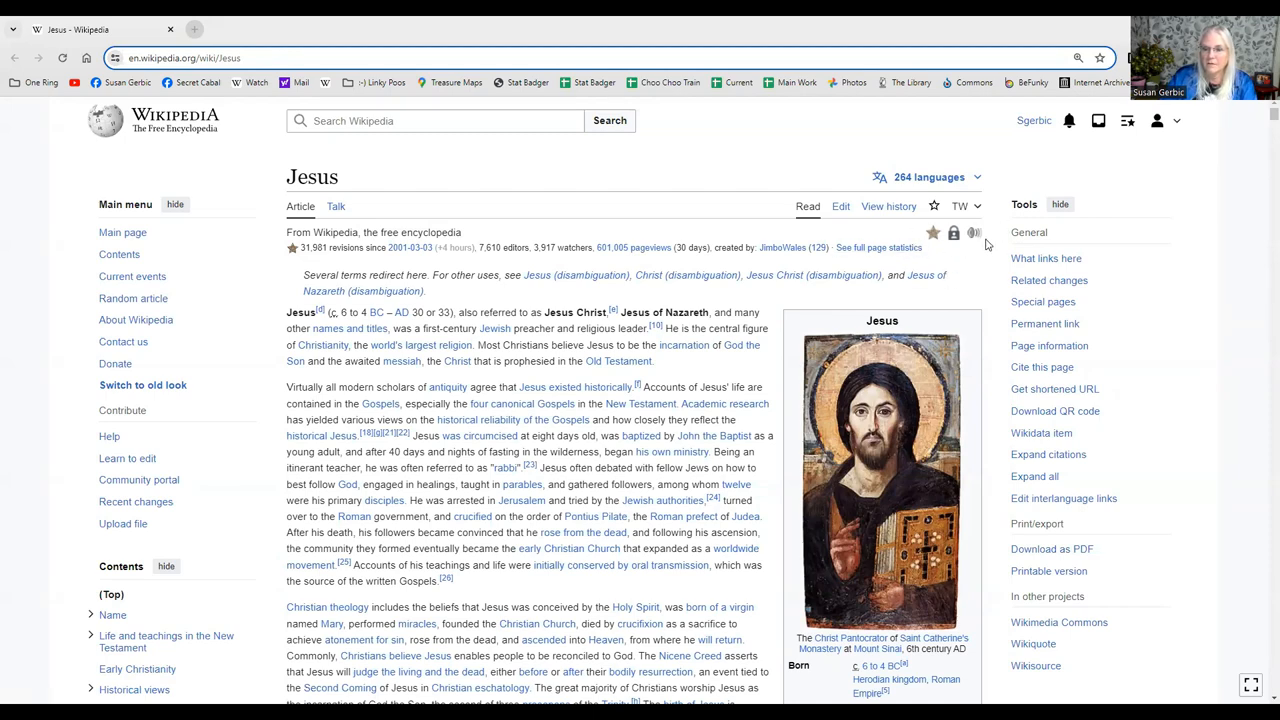
pyautogui.moveTo(930, 244)
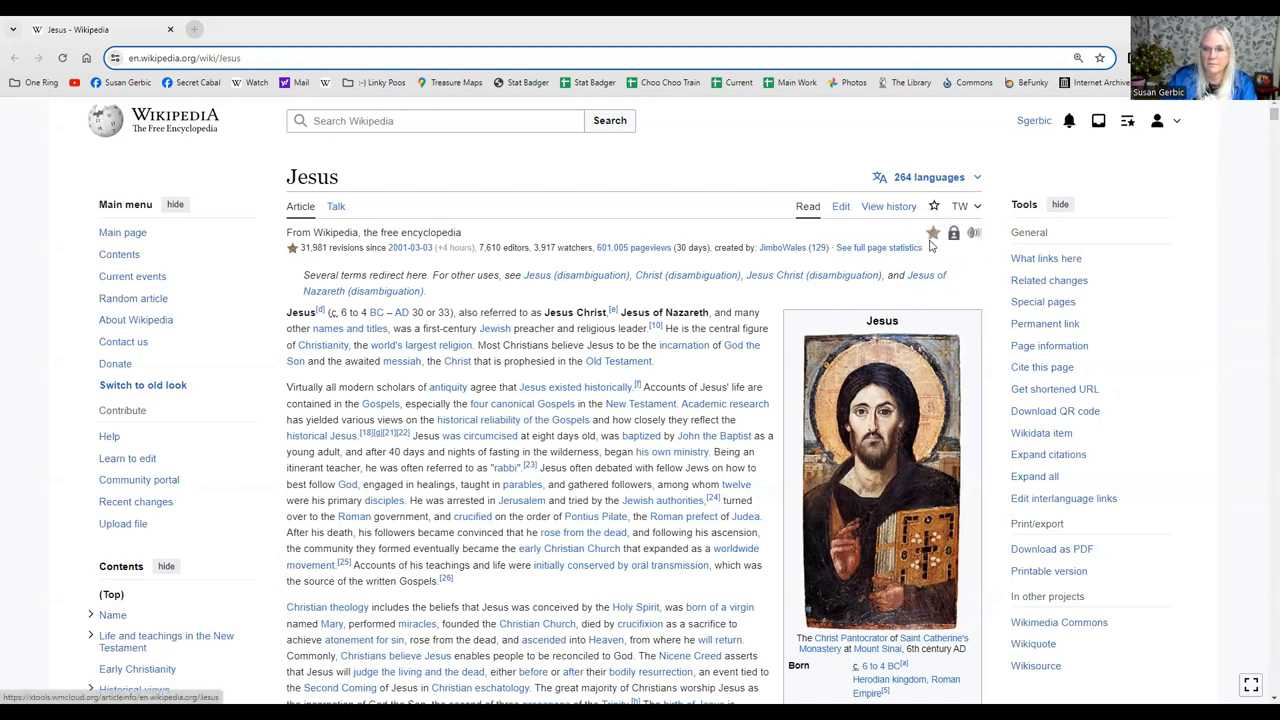
pyautogui.moveTo(932, 232)
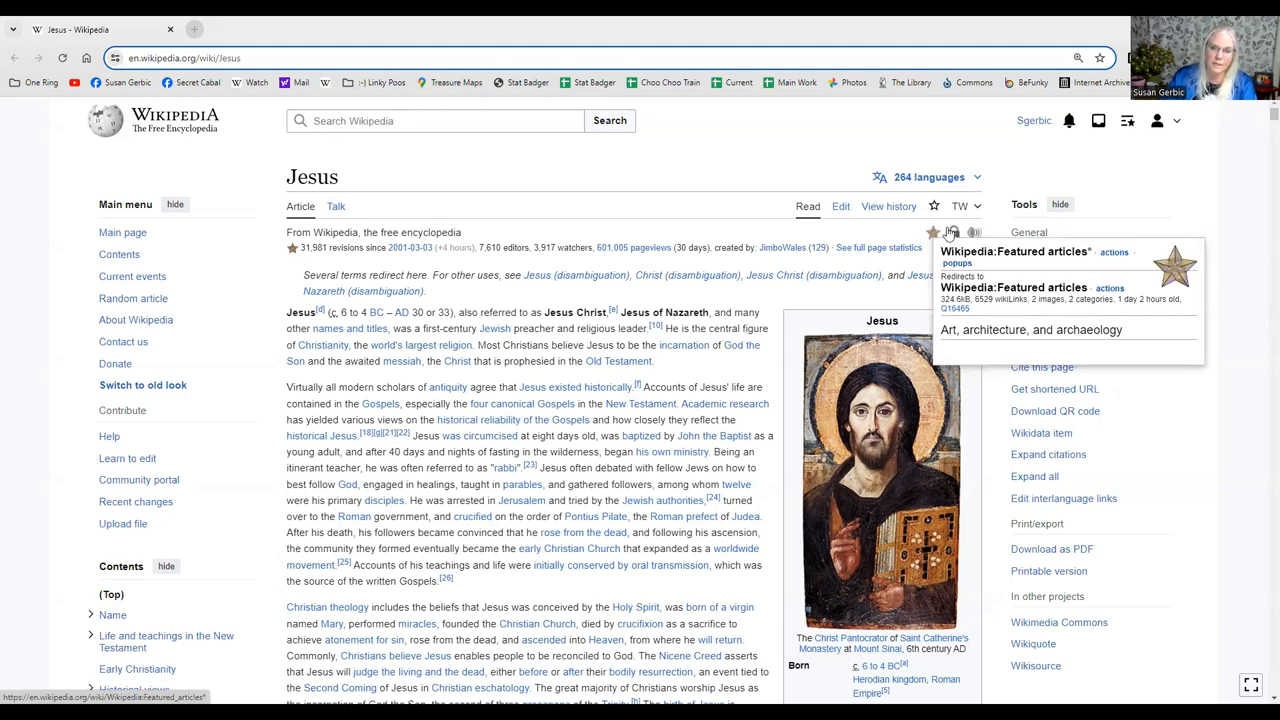
pyautogui.moveTo(1164, 182)
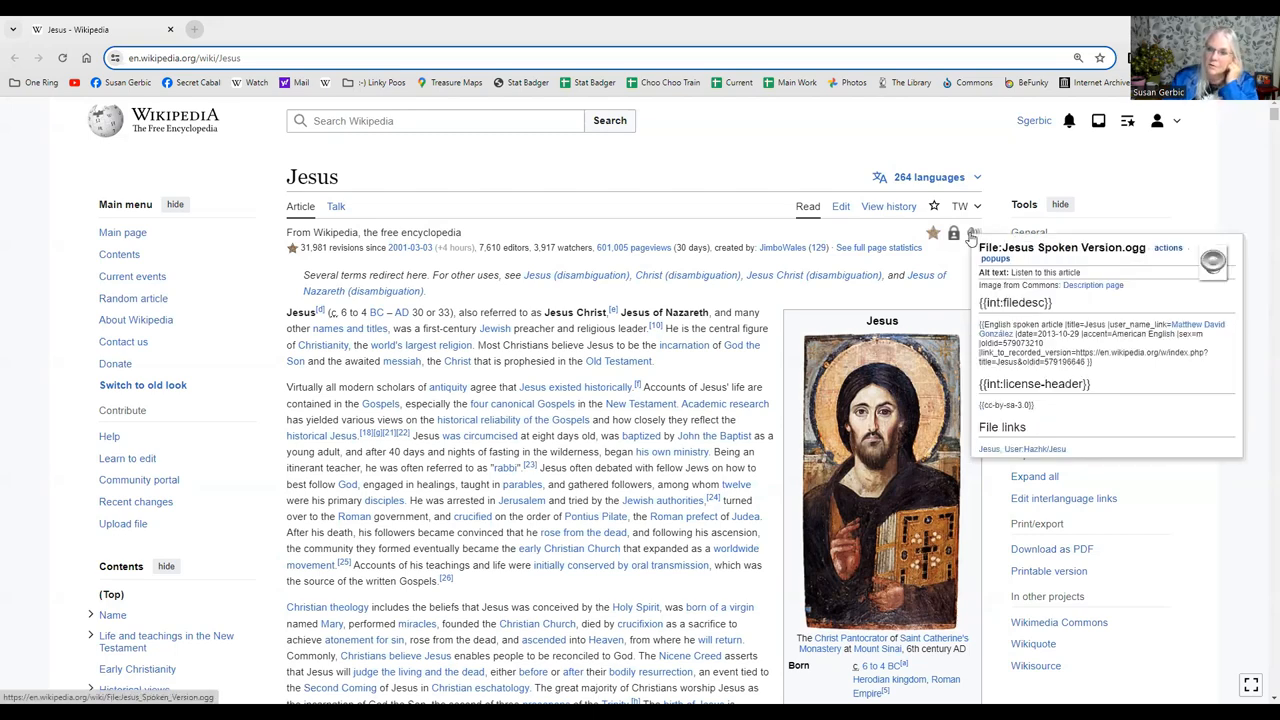
pyautogui.moveTo(1132, 174)
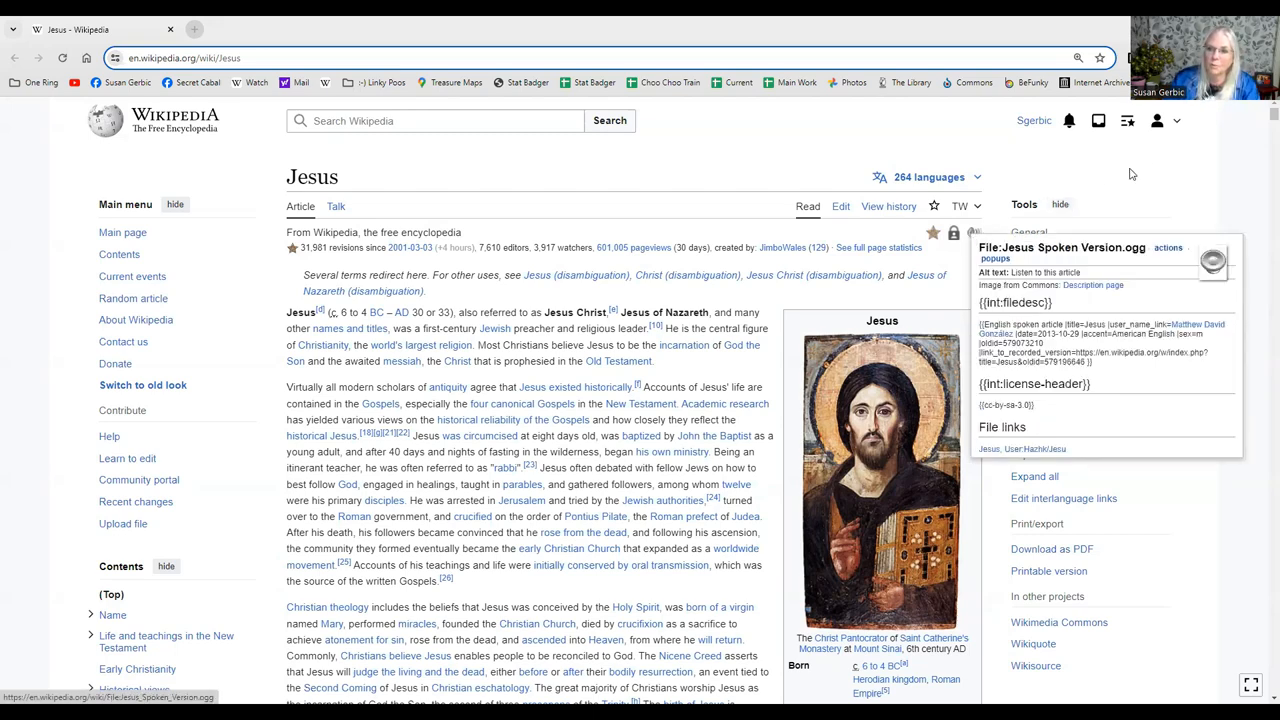